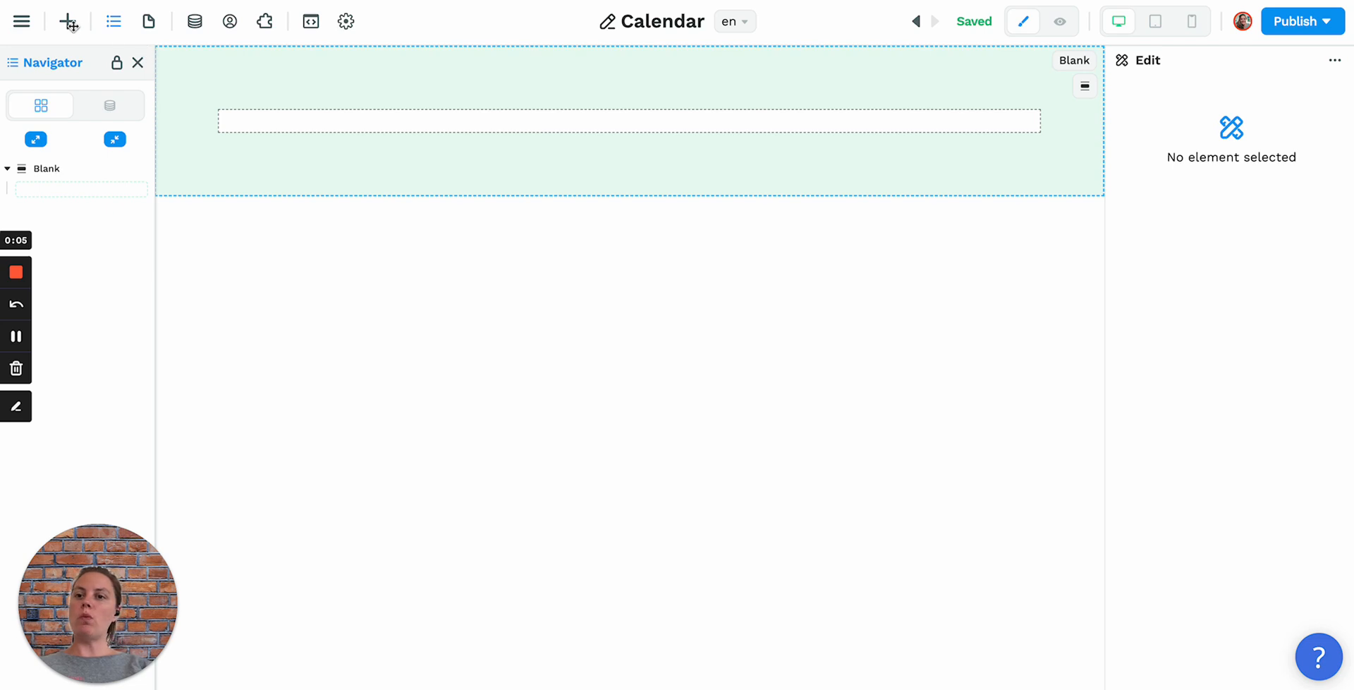
- Add a Calendar element to the blank page section
{"action": "left_click", "coordinate": [67, 21]}
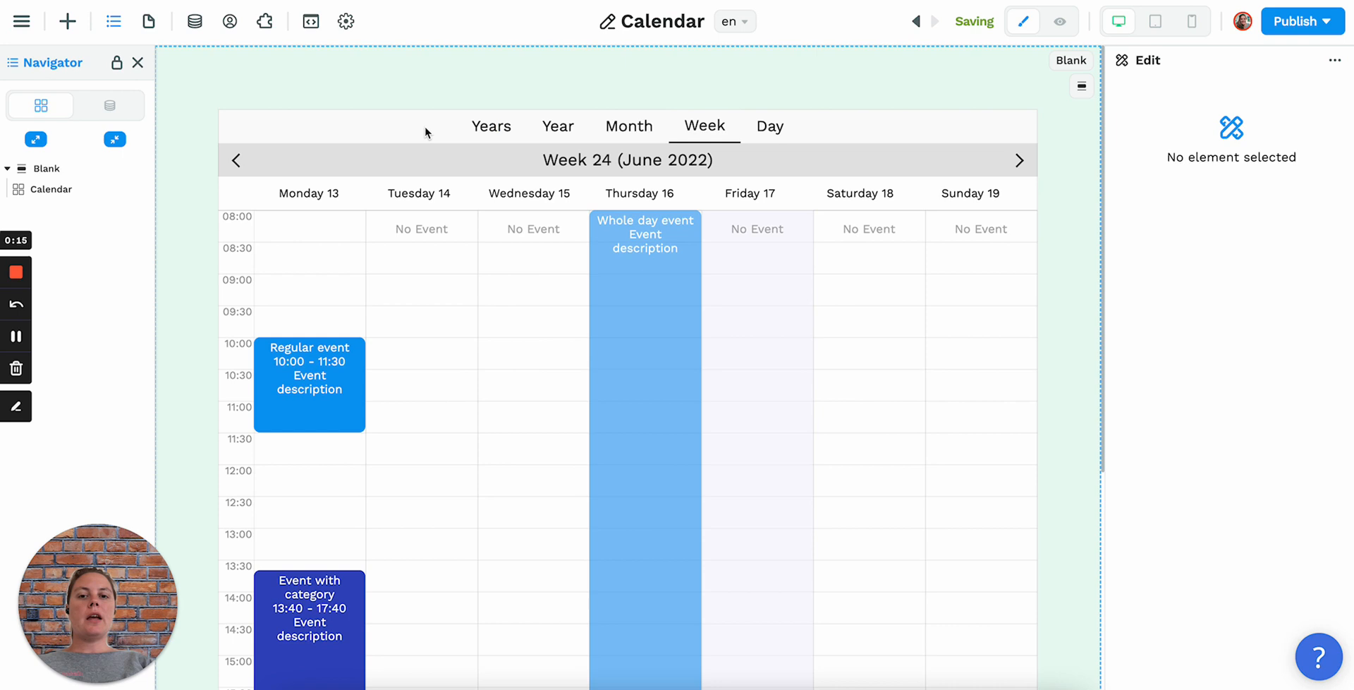
- Select the calendar and set its default event colour to yellow #FFCE56
{"action": "left_click", "coordinate": [52, 189]}
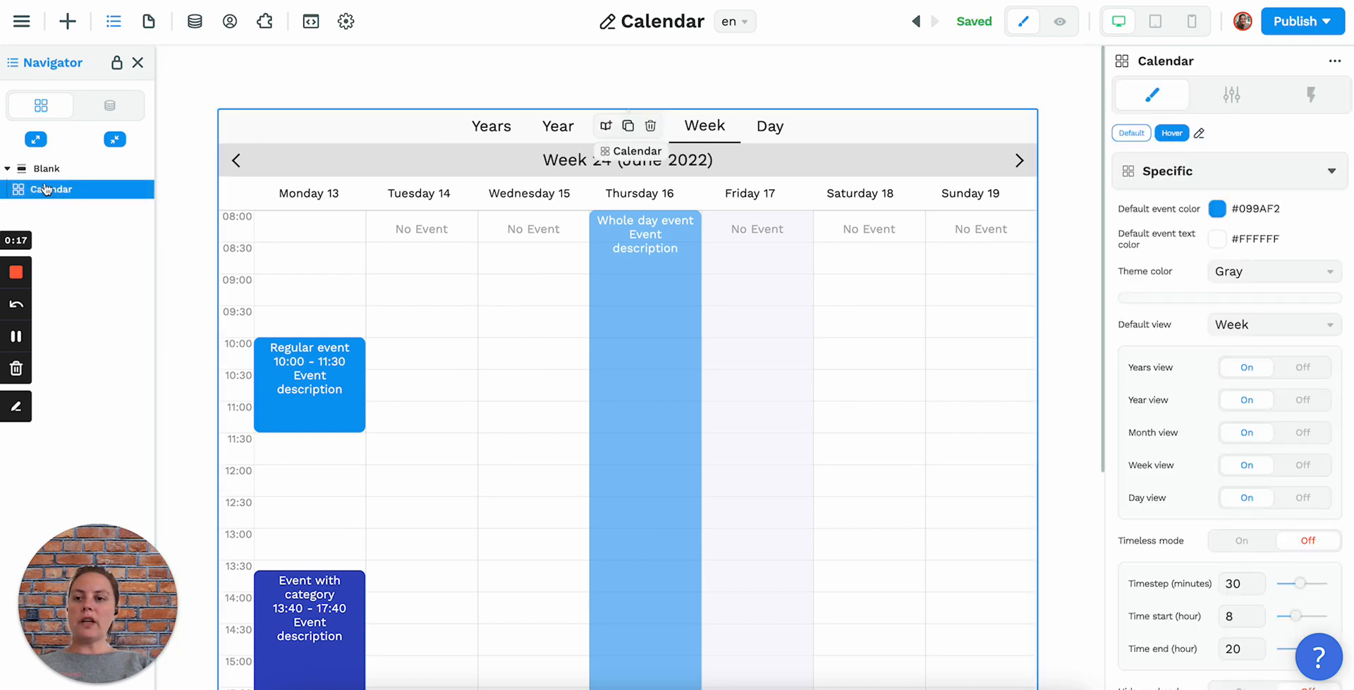
{"action": "left_click", "coordinate": [399, 134]}
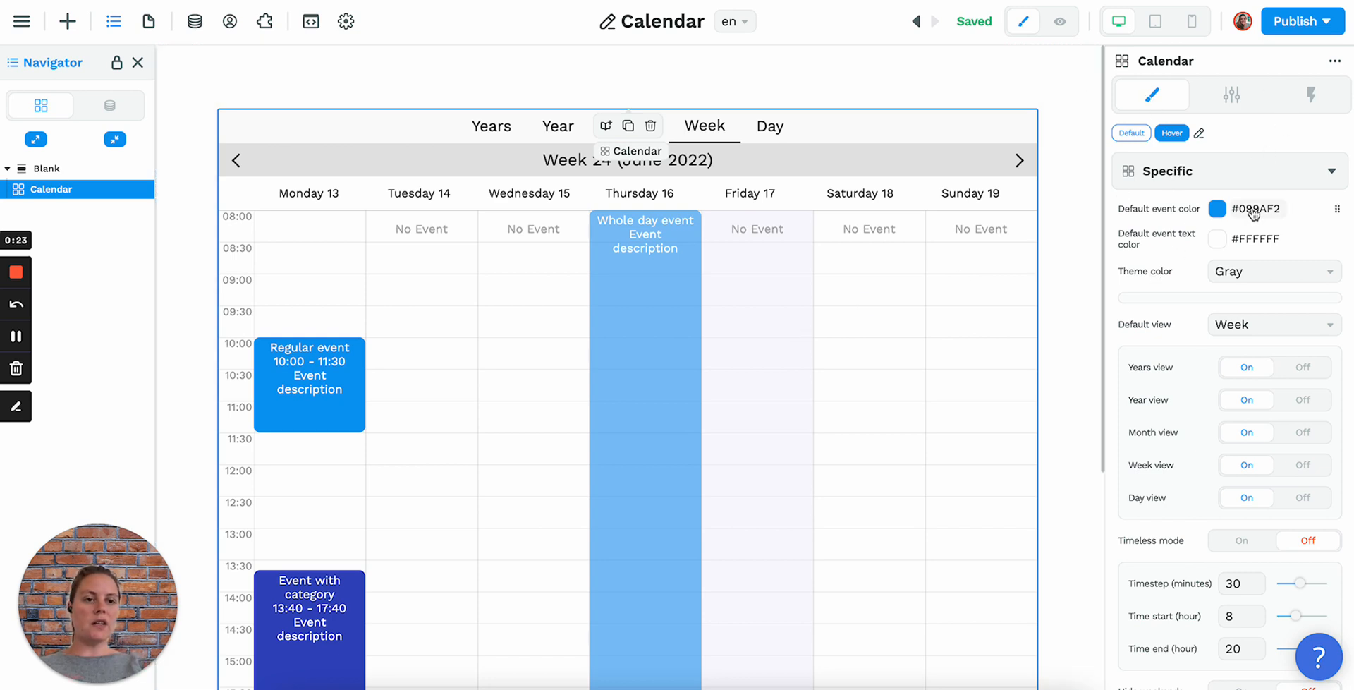
{"action": "left_click", "coordinate": [1048, 307]}
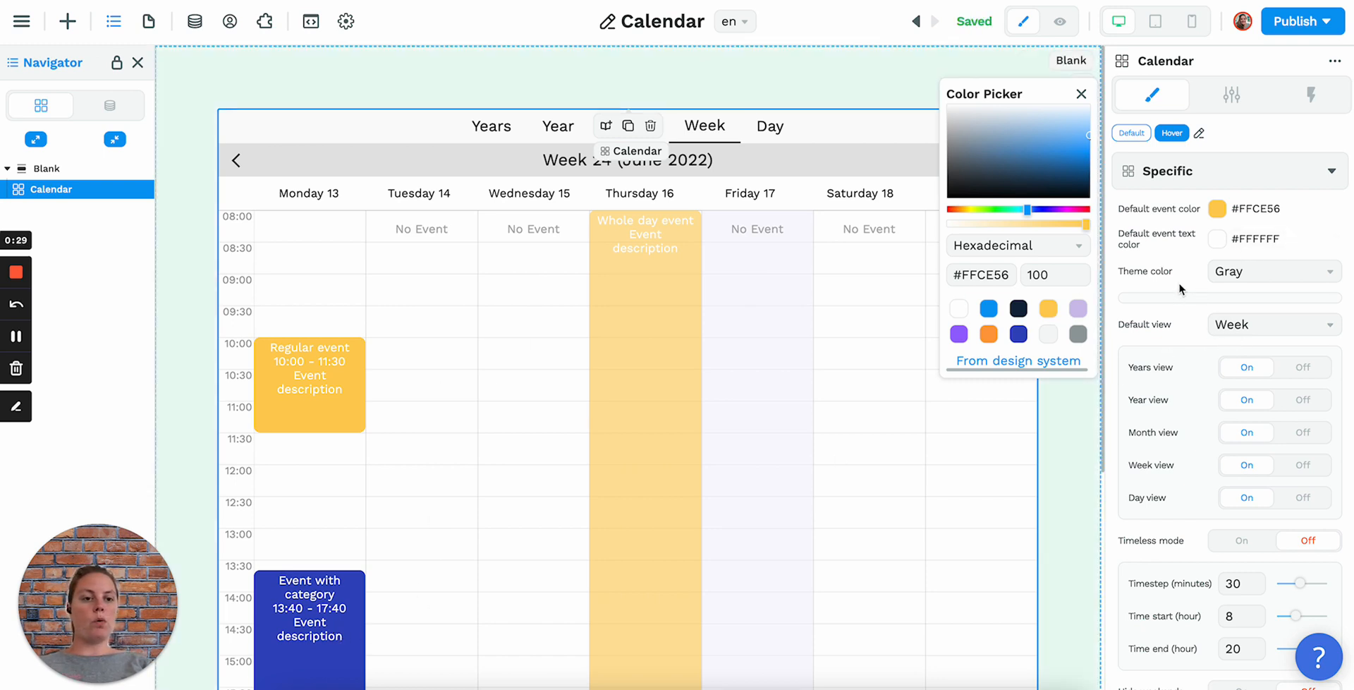
{"action": "left_click", "coordinate": [1080, 93]}
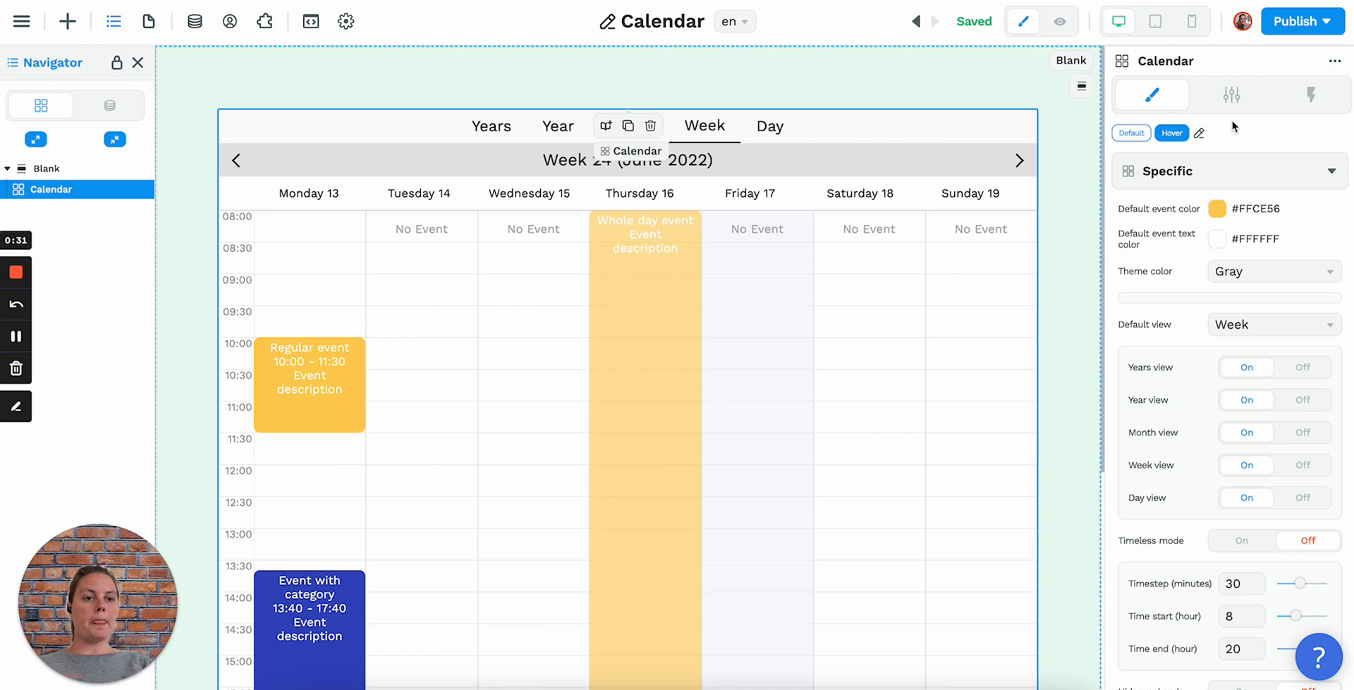
- Show the calendar's data settings with Language, Calendars, Sport category and Events
{"action": "left_click", "coordinate": [1230, 95]}
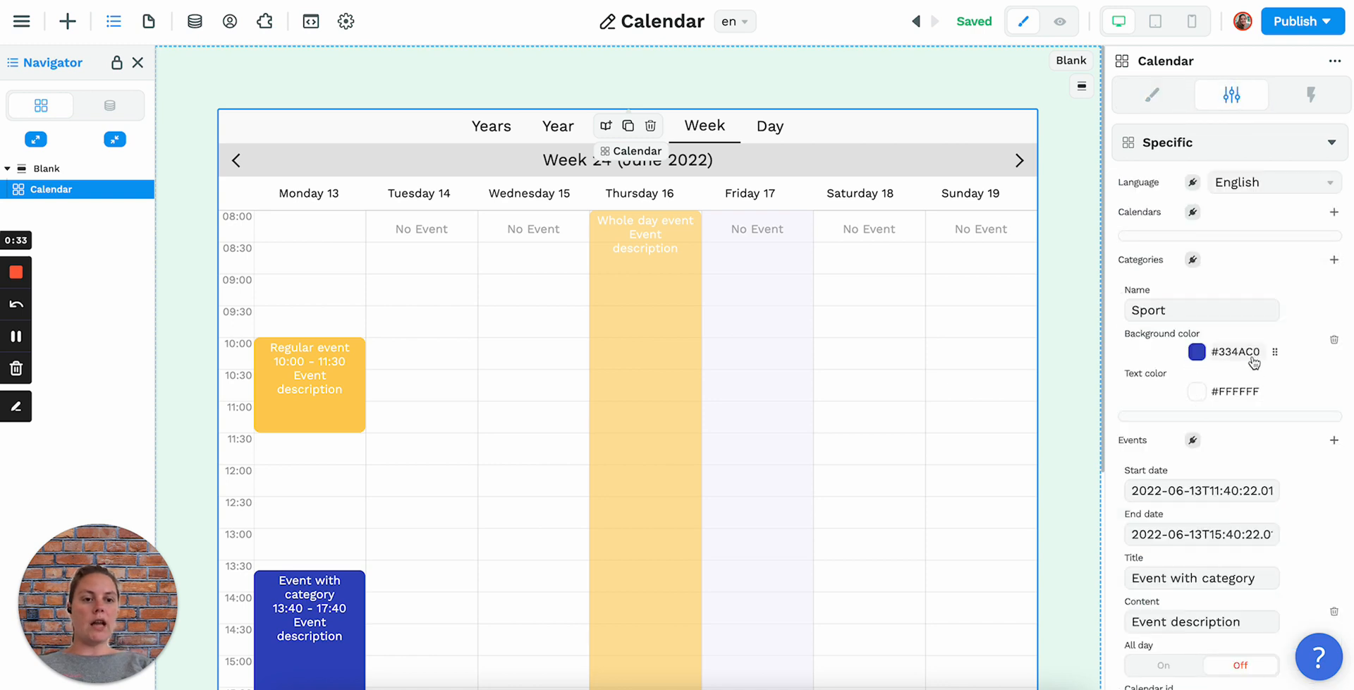
{"action": "mouse_move", "coordinate": [1238, 398]}
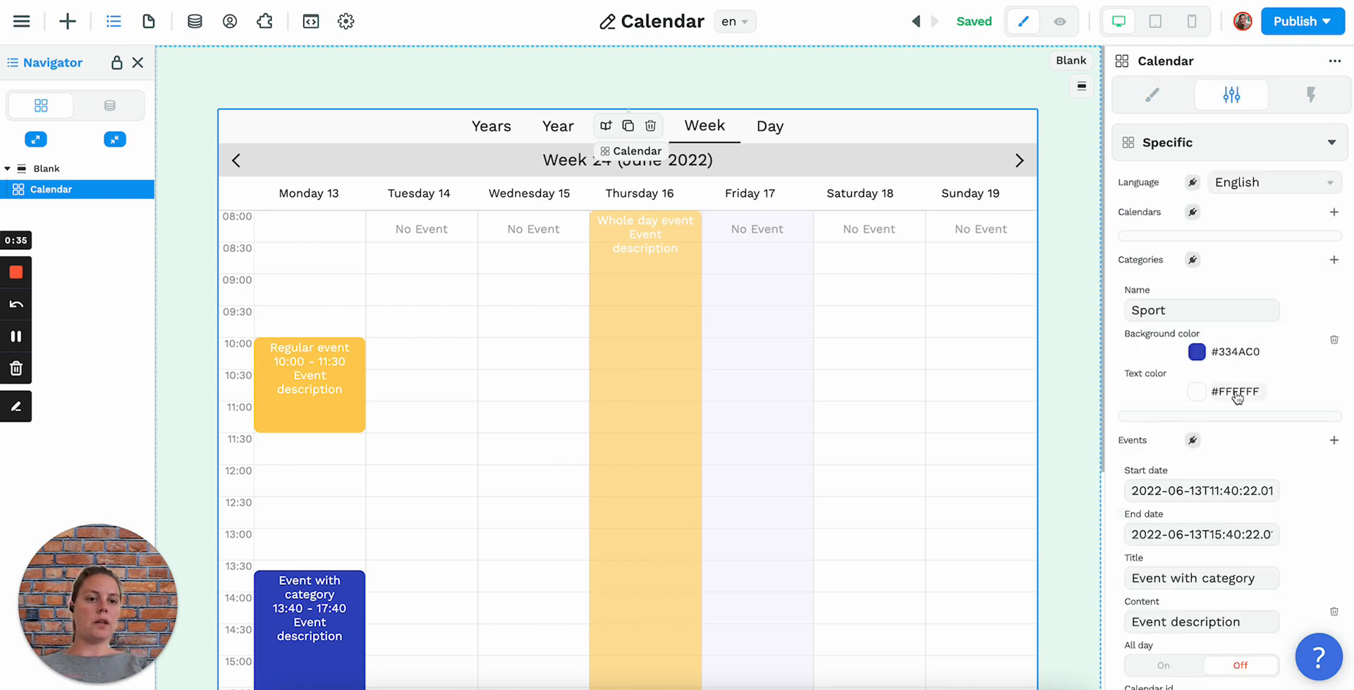
{"action": "left_click", "coordinate": [1151, 94]}
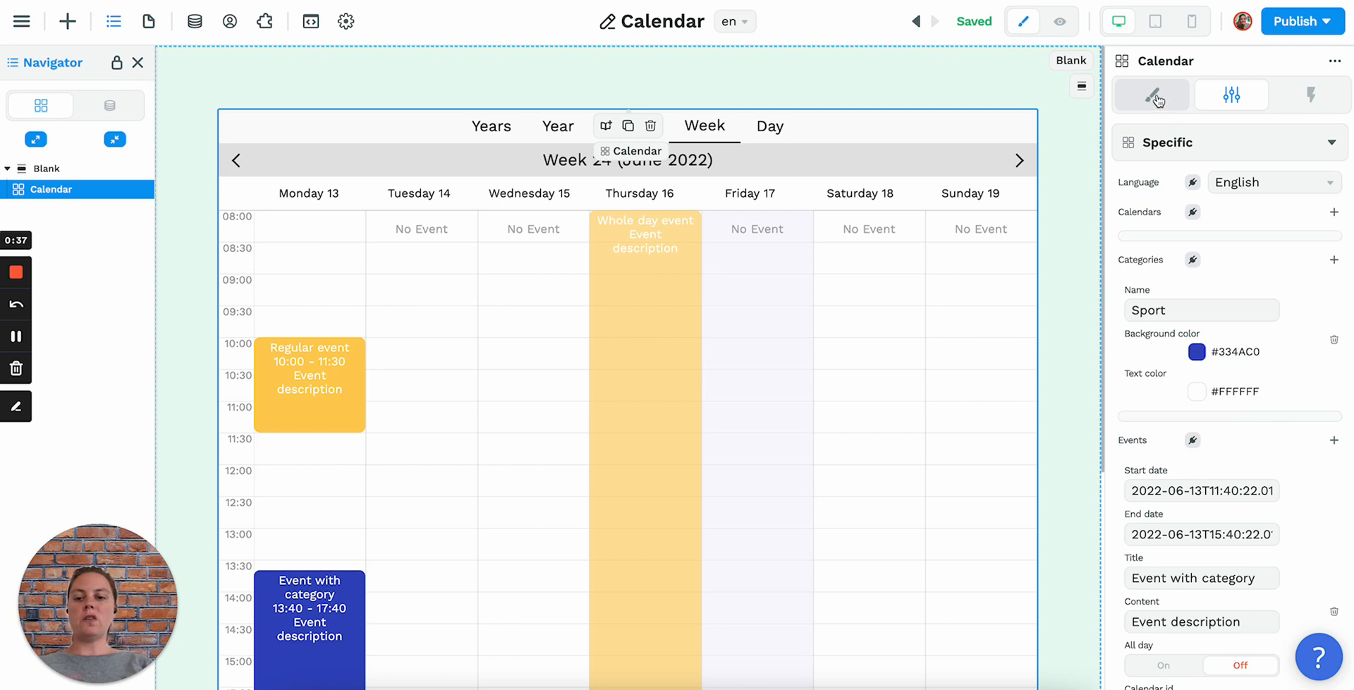
{"action": "left_click", "coordinate": [1230, 95]}
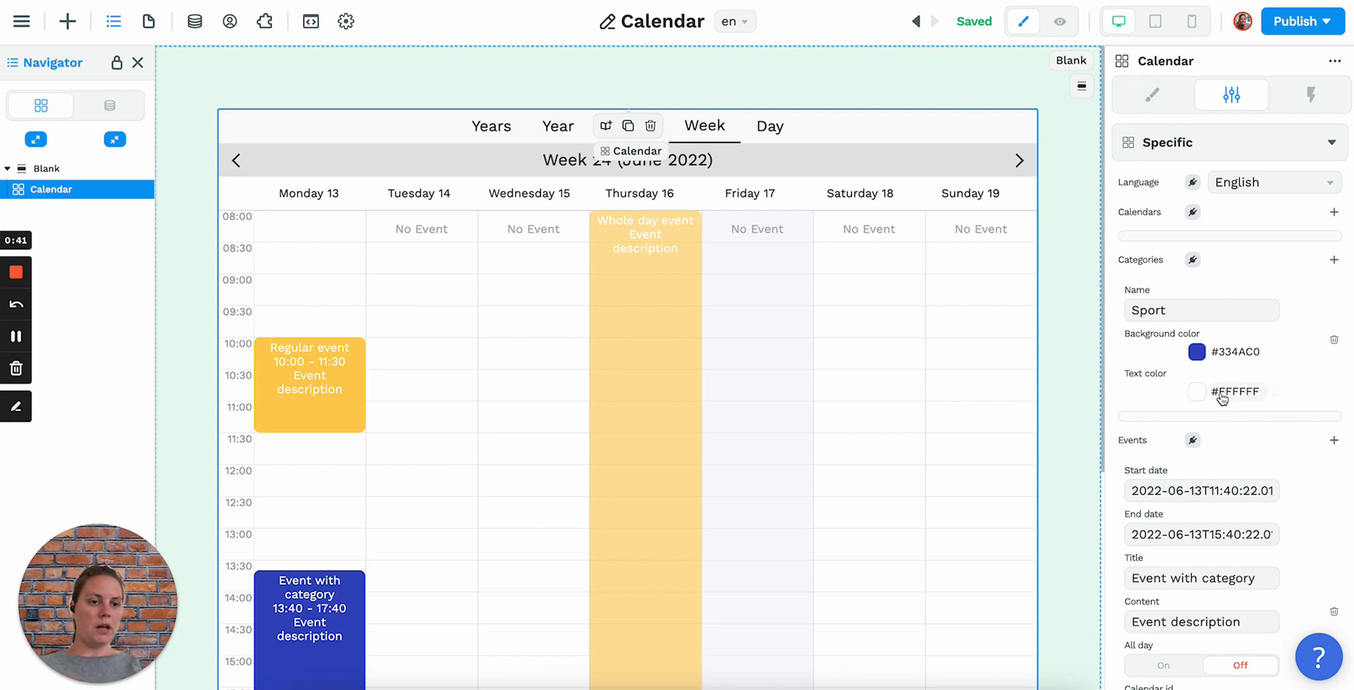
- Set event text colour to dark navy #12263F and the calendar theme to Green
{"action": "left_click", "coordinate": [1151, 94]}
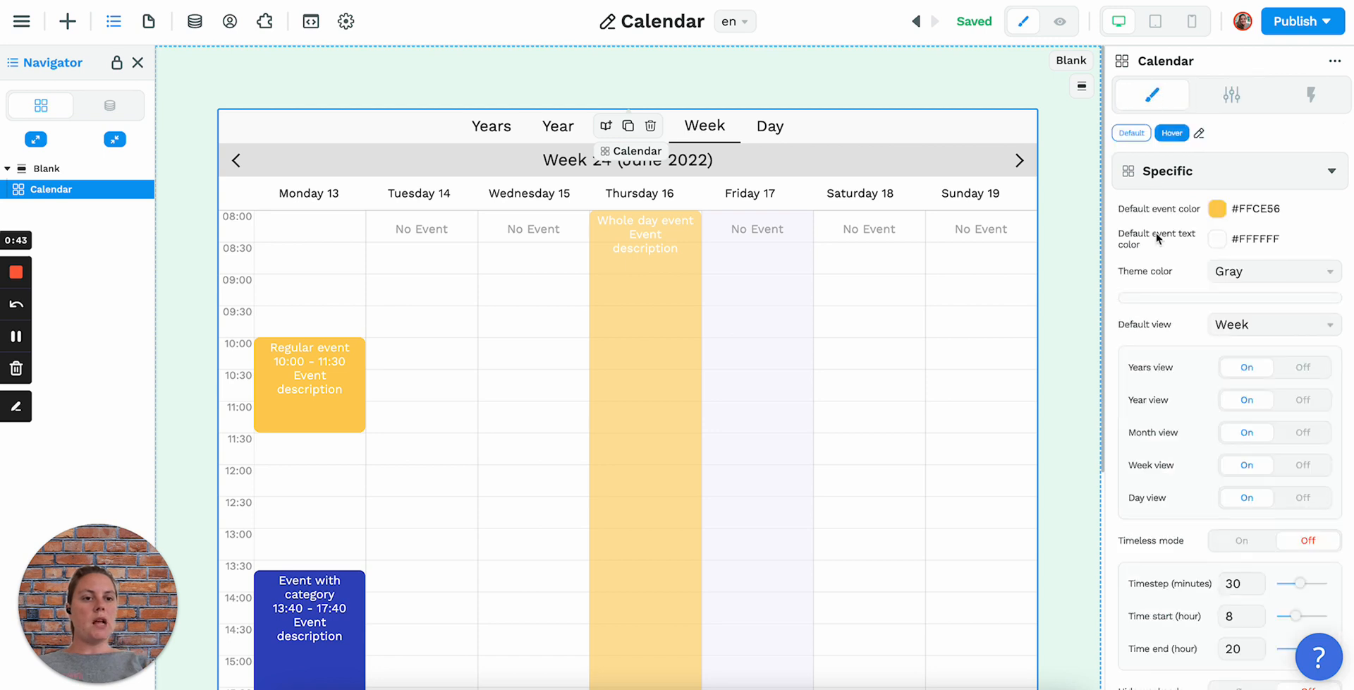
{"action": "left_click", "coordinate": [1217, 239]}
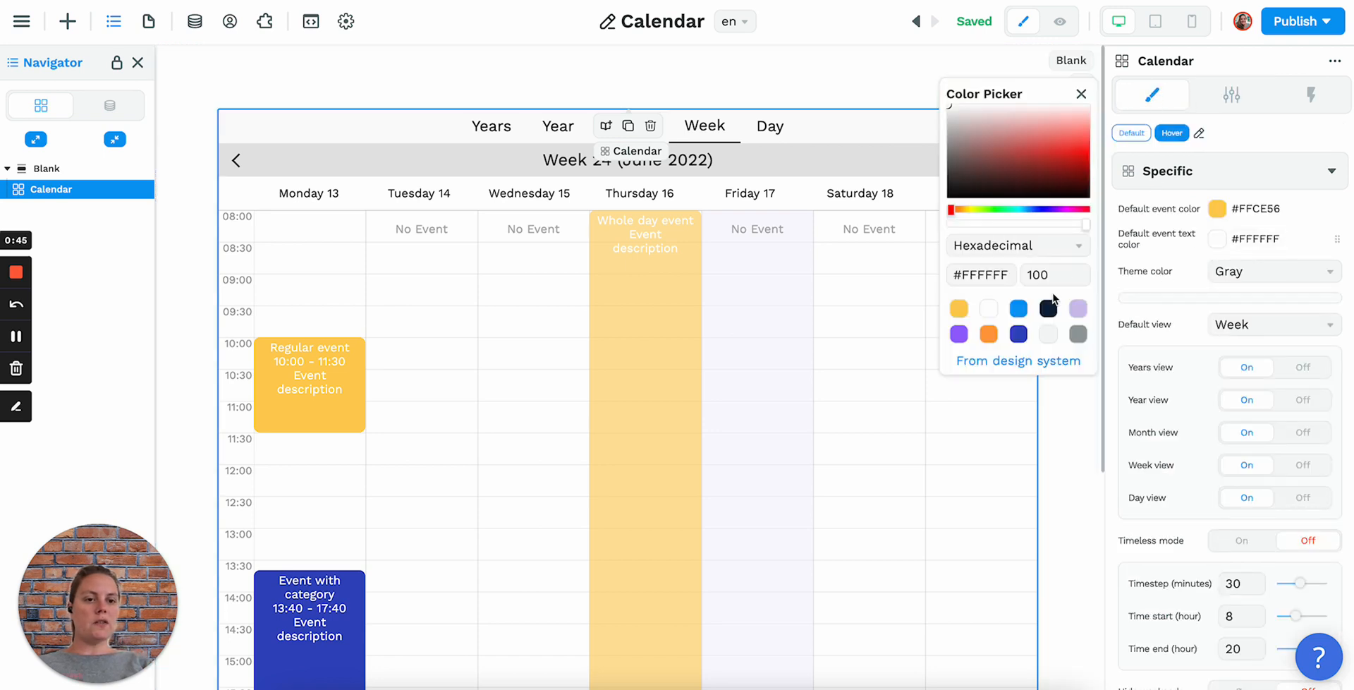
{"action": "left_click", "coordinate": [1269, 271]}
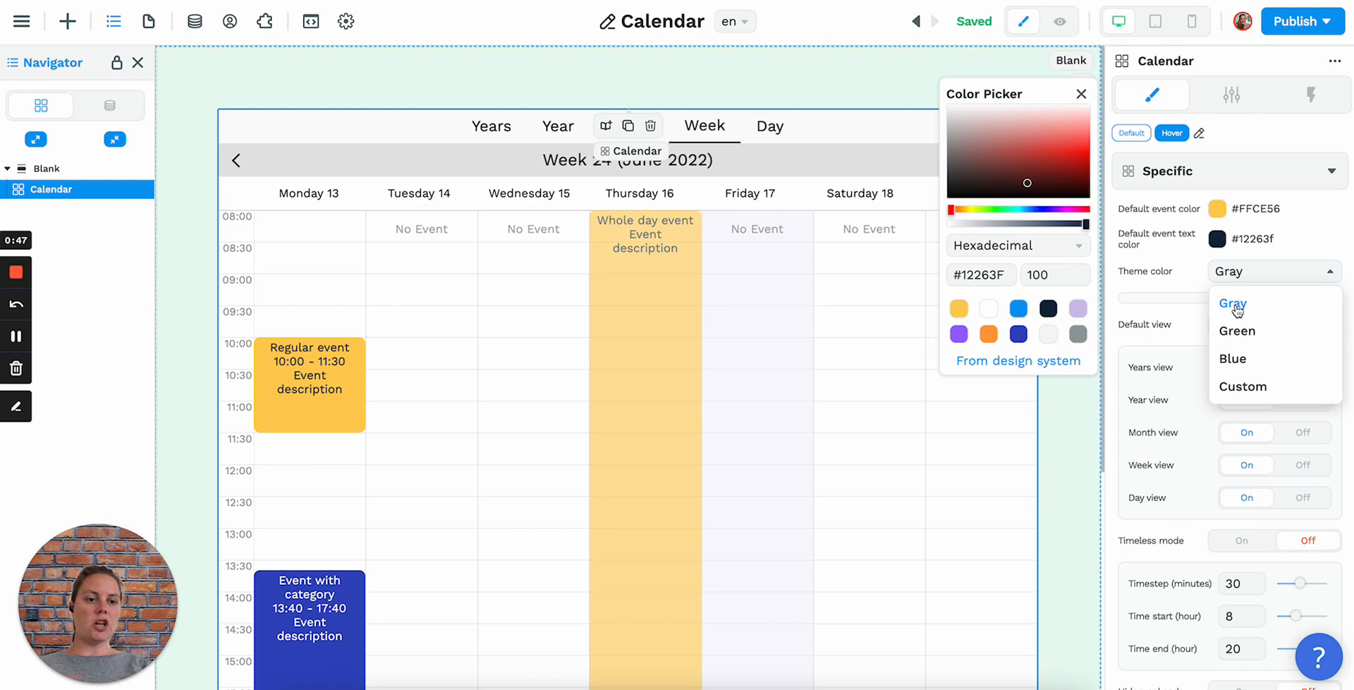
{"action": "left_click", "coordinate": [1235, 330]}
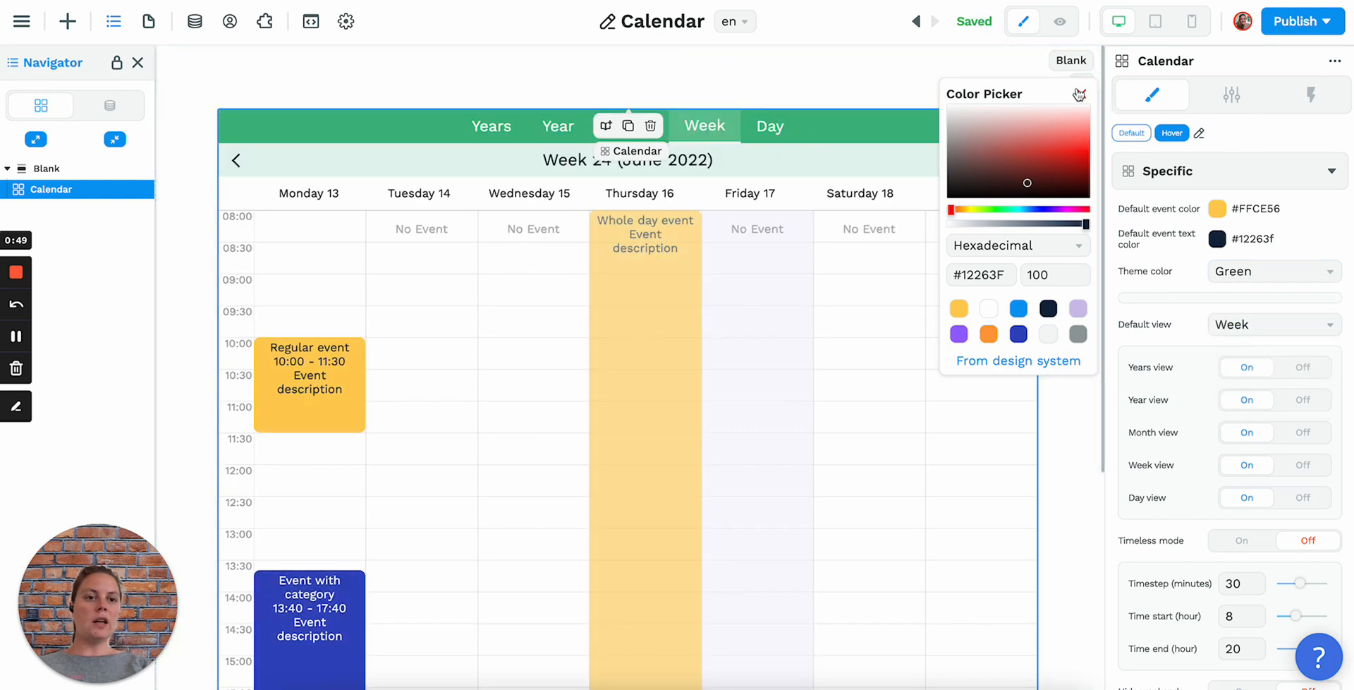
- Try Year and Month as default view, then settle back on Week
{"action": "left_click", "coordinate": [1270, 324]}
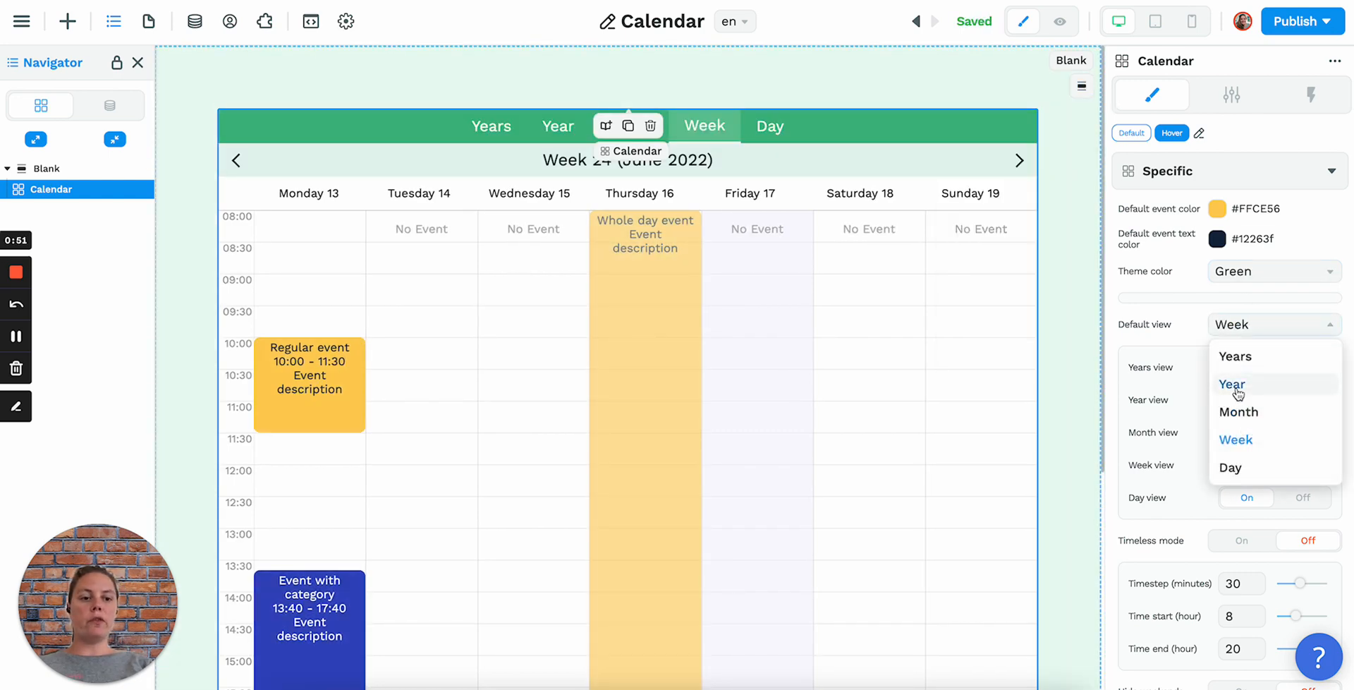
{"action": "left_click", "coordinate": [1233, 384]}
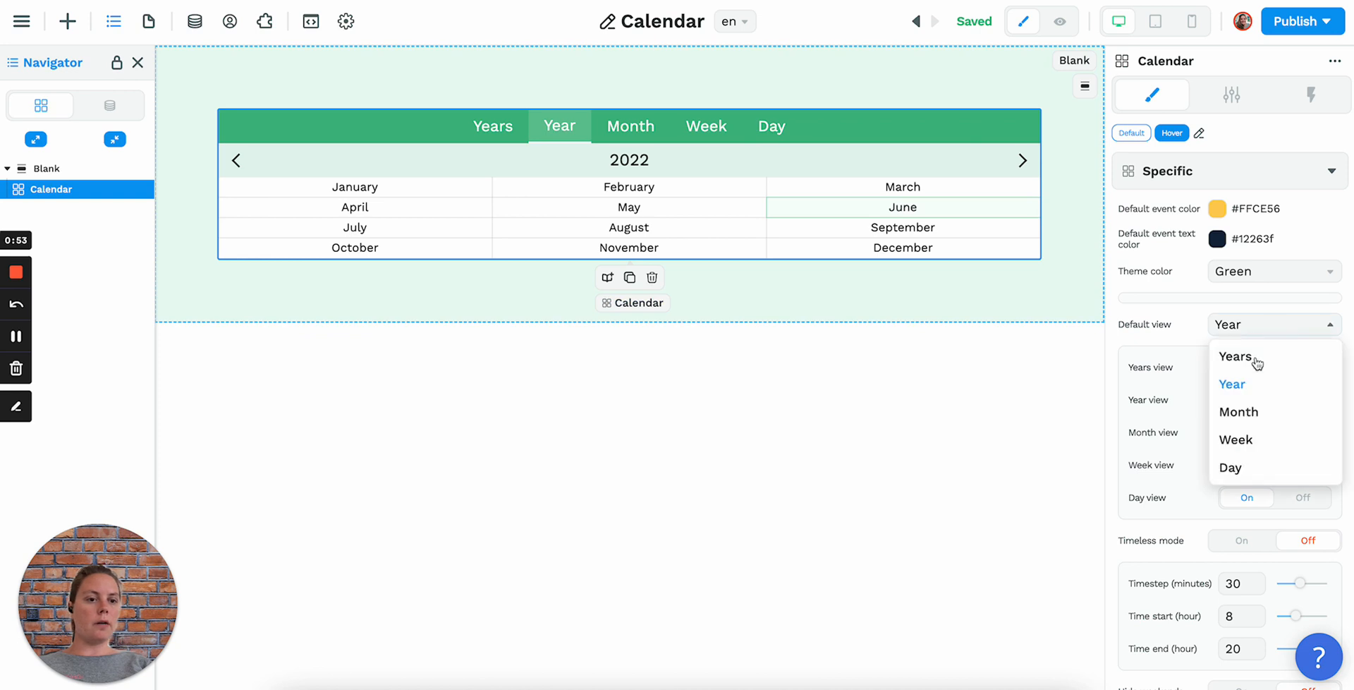
{"action": "left_click", "coordinate": [1239, 410]}
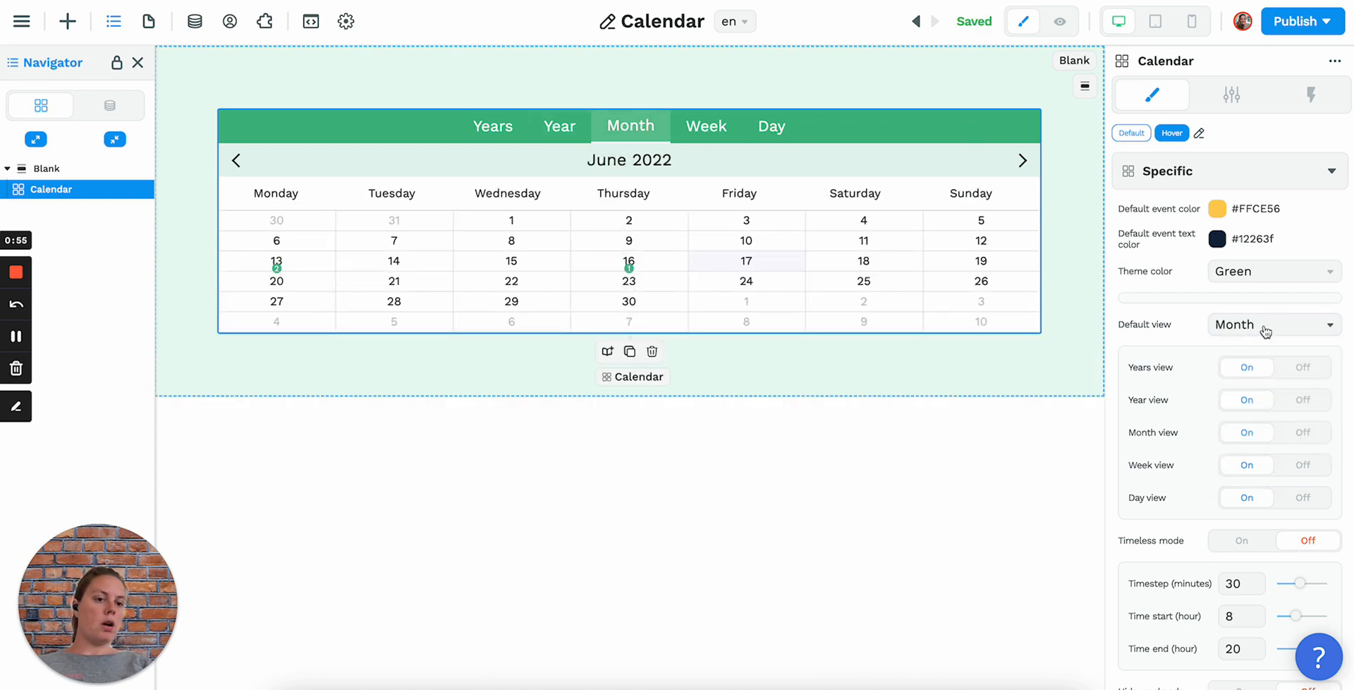
{"action": "left_click", "coordinate": [1269, 324]}
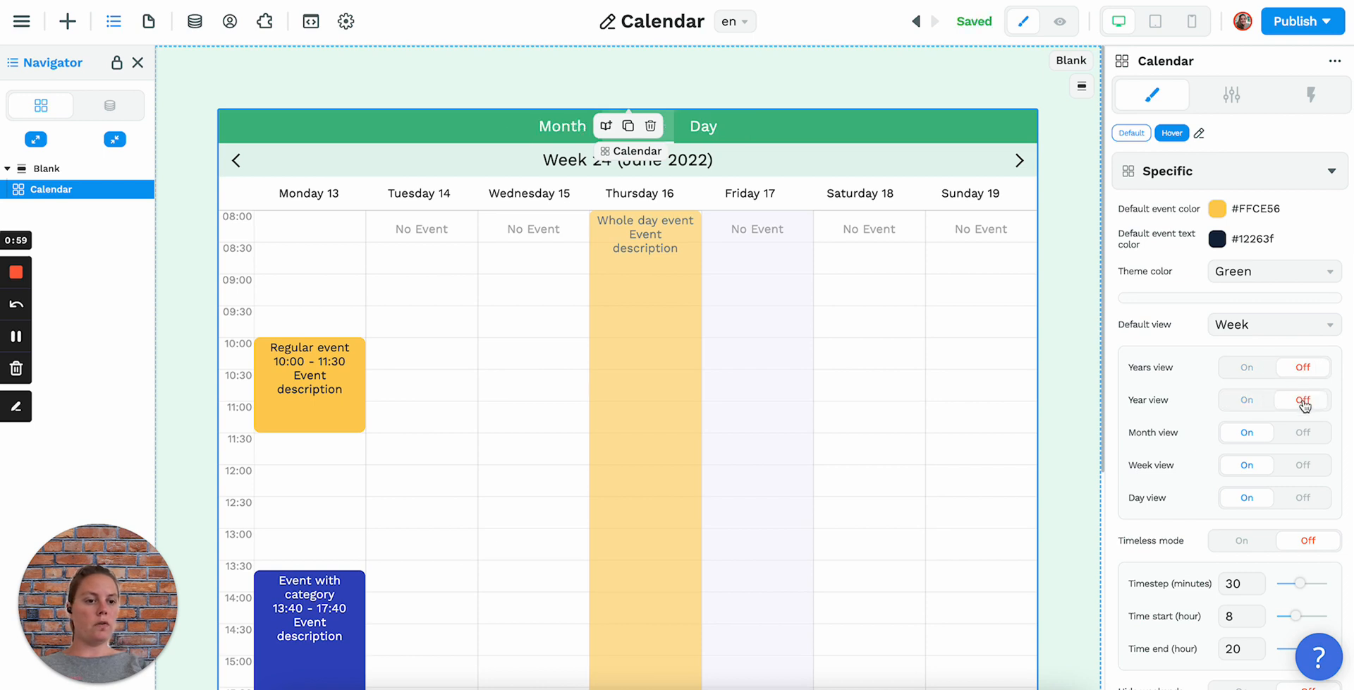
- Change the calendar timestep from 30 to 60 minutes for hourly rows
{"action": "scroll", "scroll_direction": "down", "scroll_amount": 3}
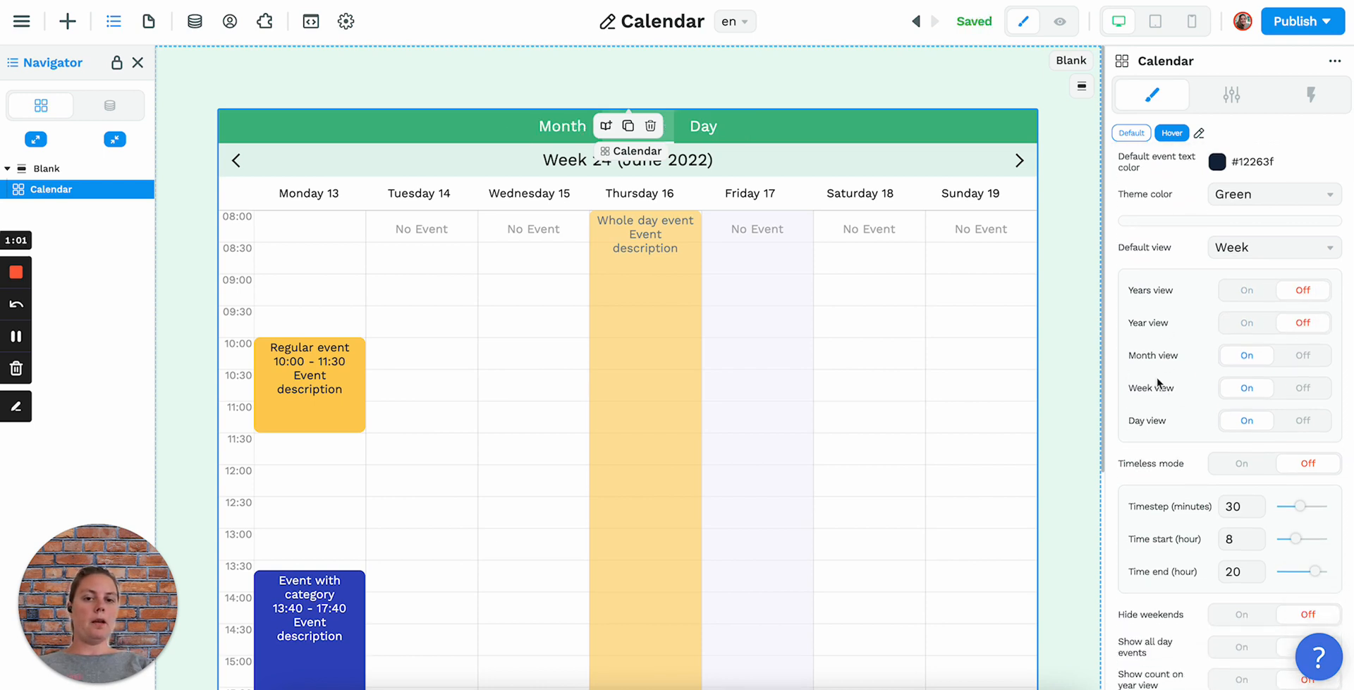
{"action": "scroll", "scroll_direction": "down", "scroll_amount": 3}
{"action": "type", "text": "60"}
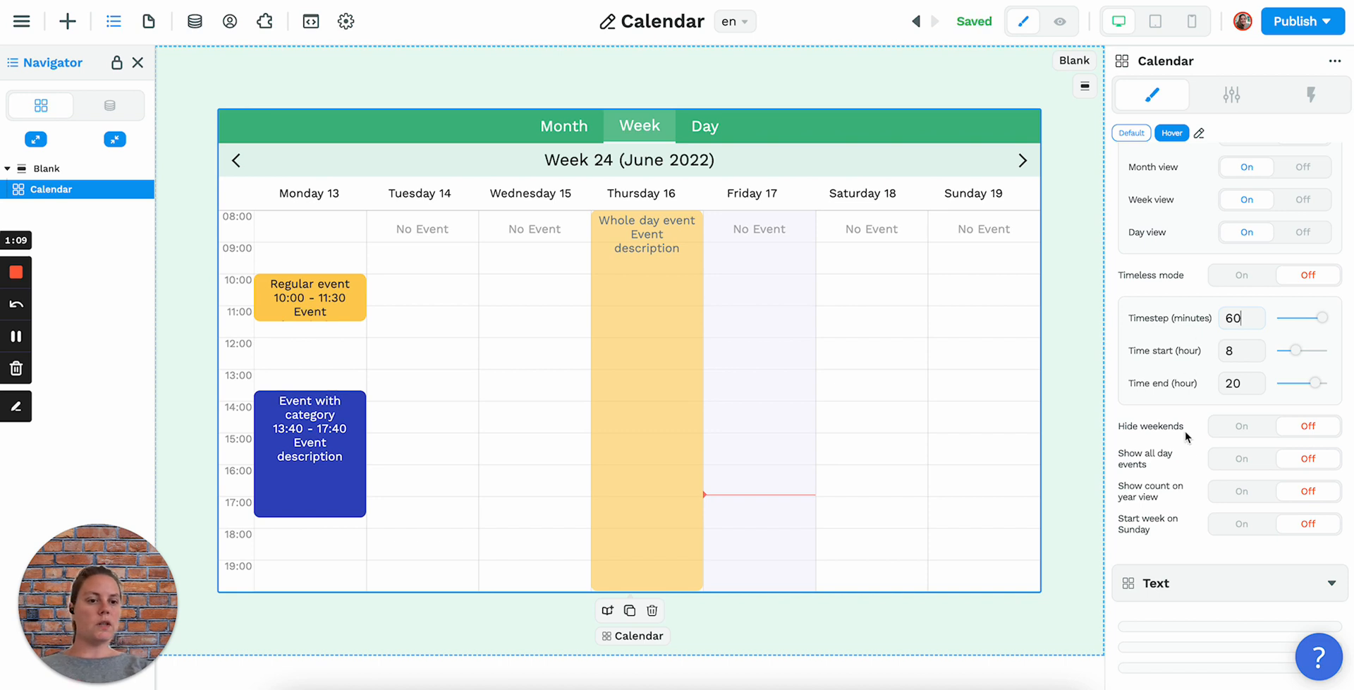
{"action": "mouse_move", "coordinate": [1241, 459]}
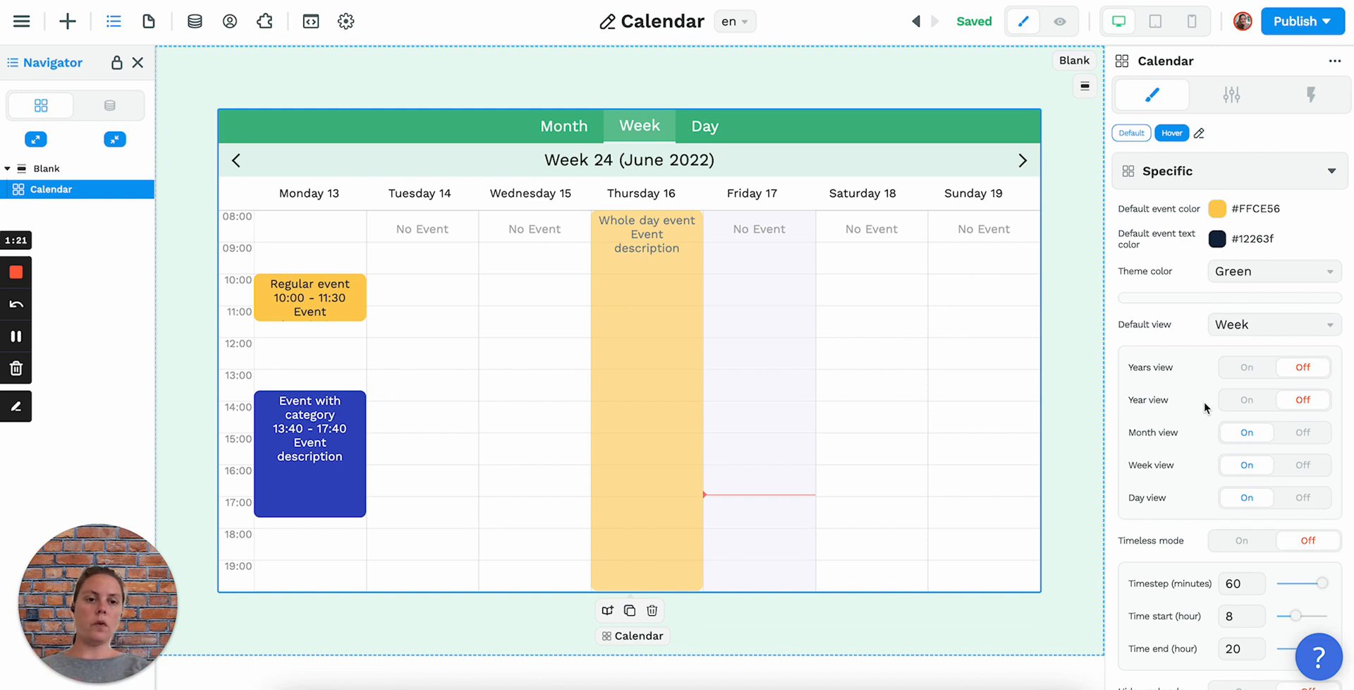
{"action": "mouse_move", "coordinate": [1230, 94]}
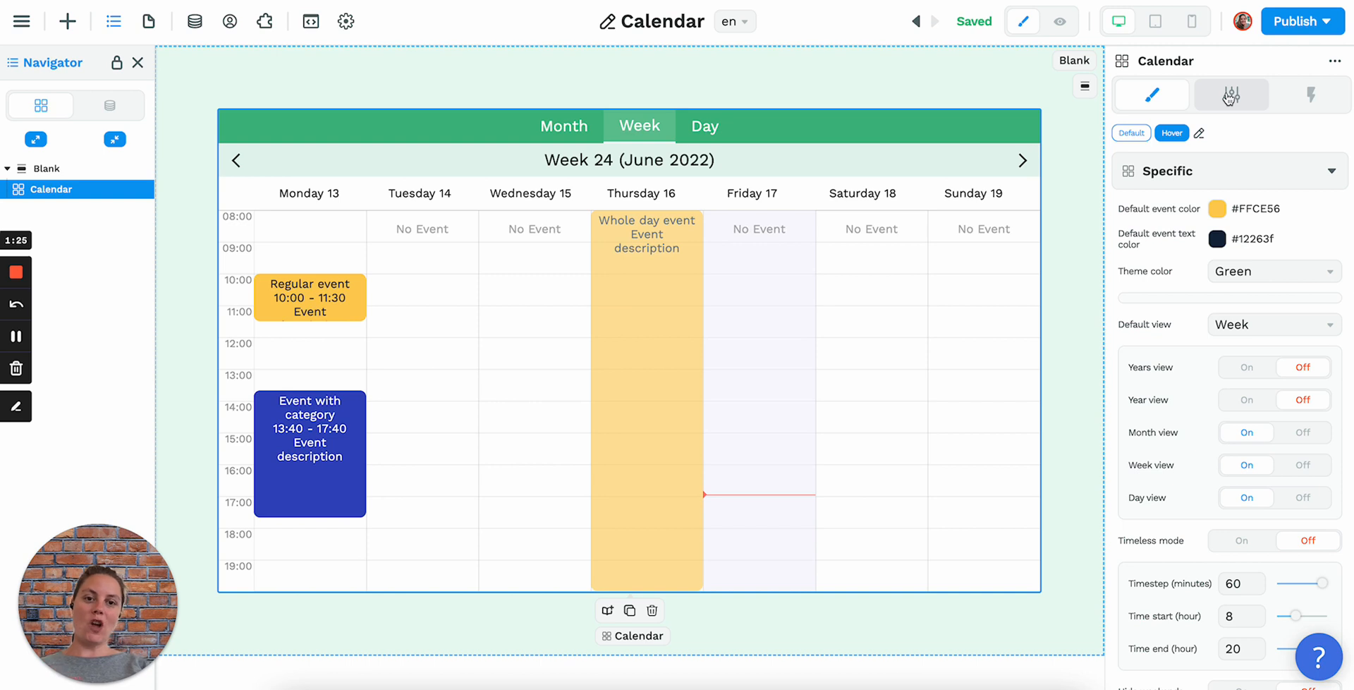
{"action": "left_click", "coordinate": [1230, 94]}
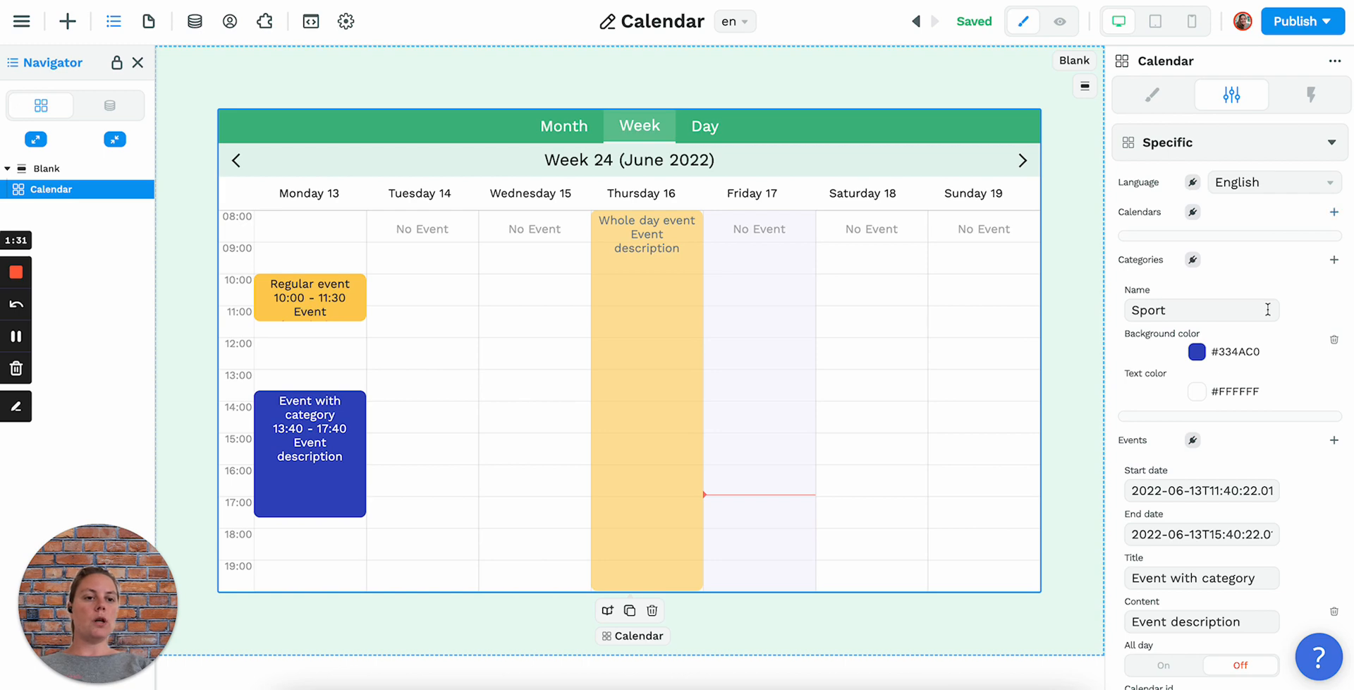
{"action": "scroll", "scroll_direction": "down", "scroll_amount": 3}
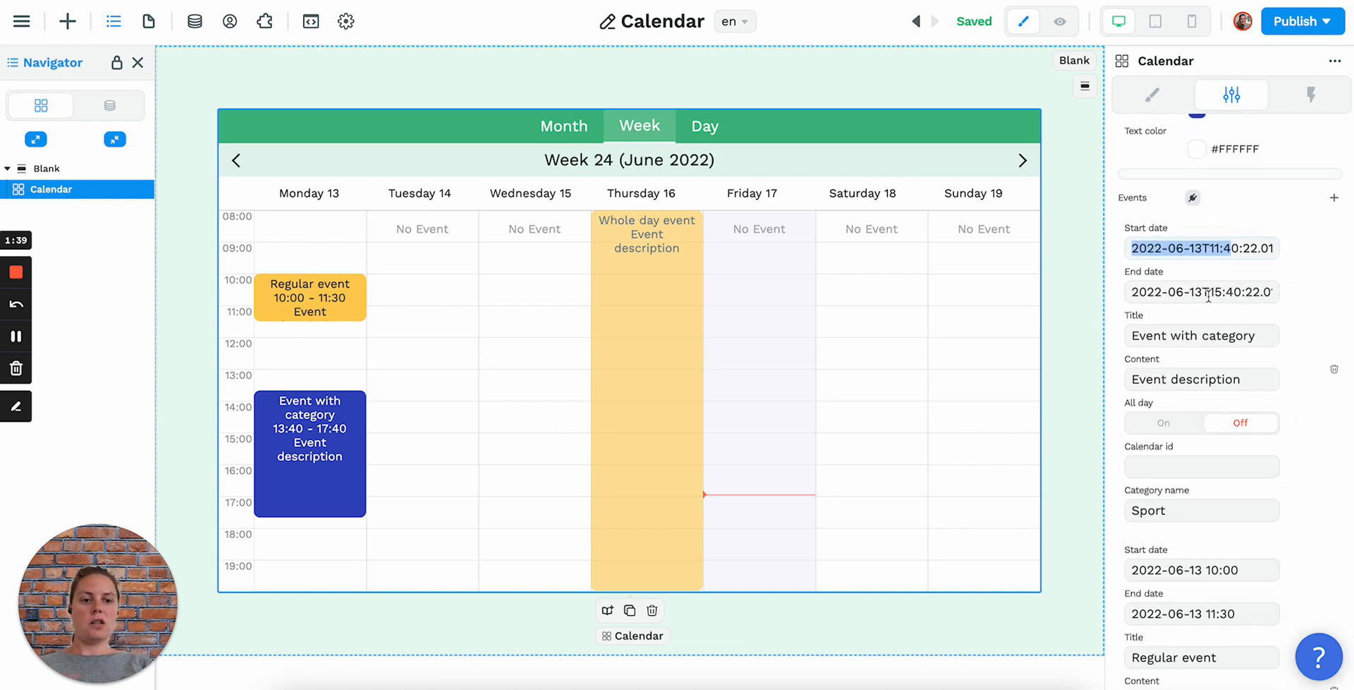
{"action": "scroll", "scroll_direction": "down", "scroll_amount": 3}
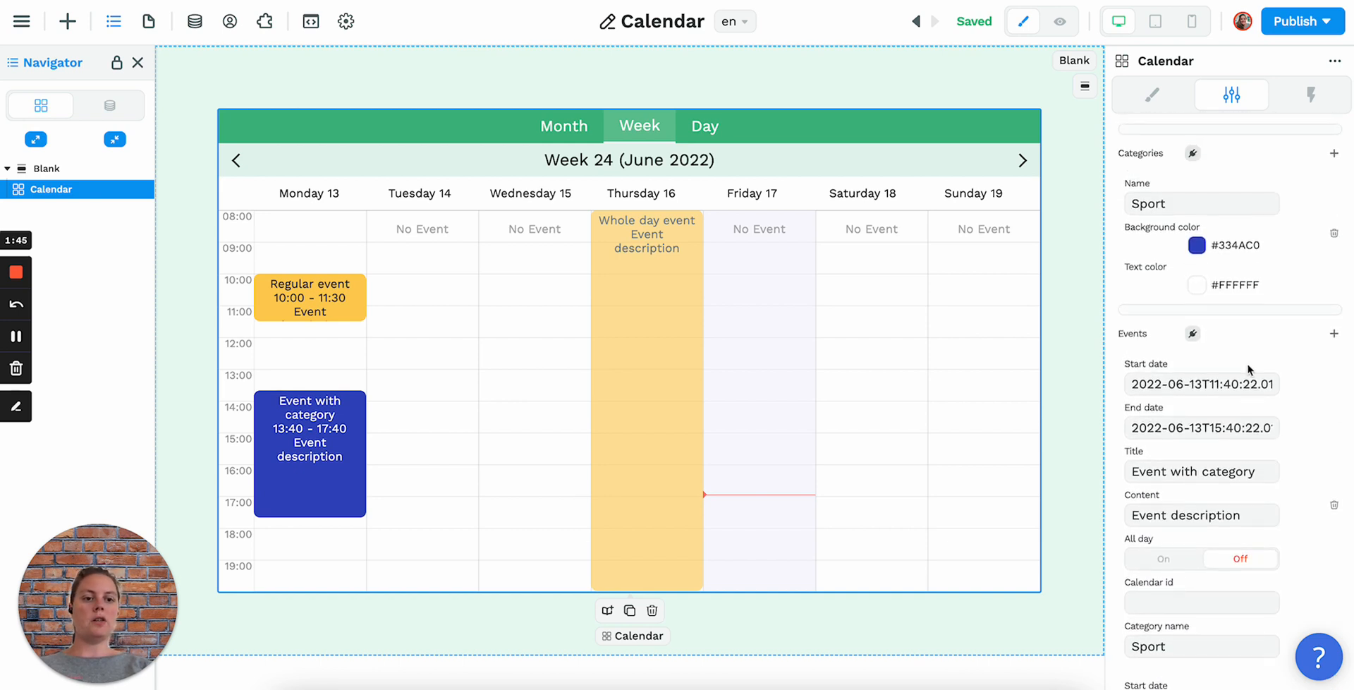
{"action": "mouse_move", "coordinate": [1210, 417]}
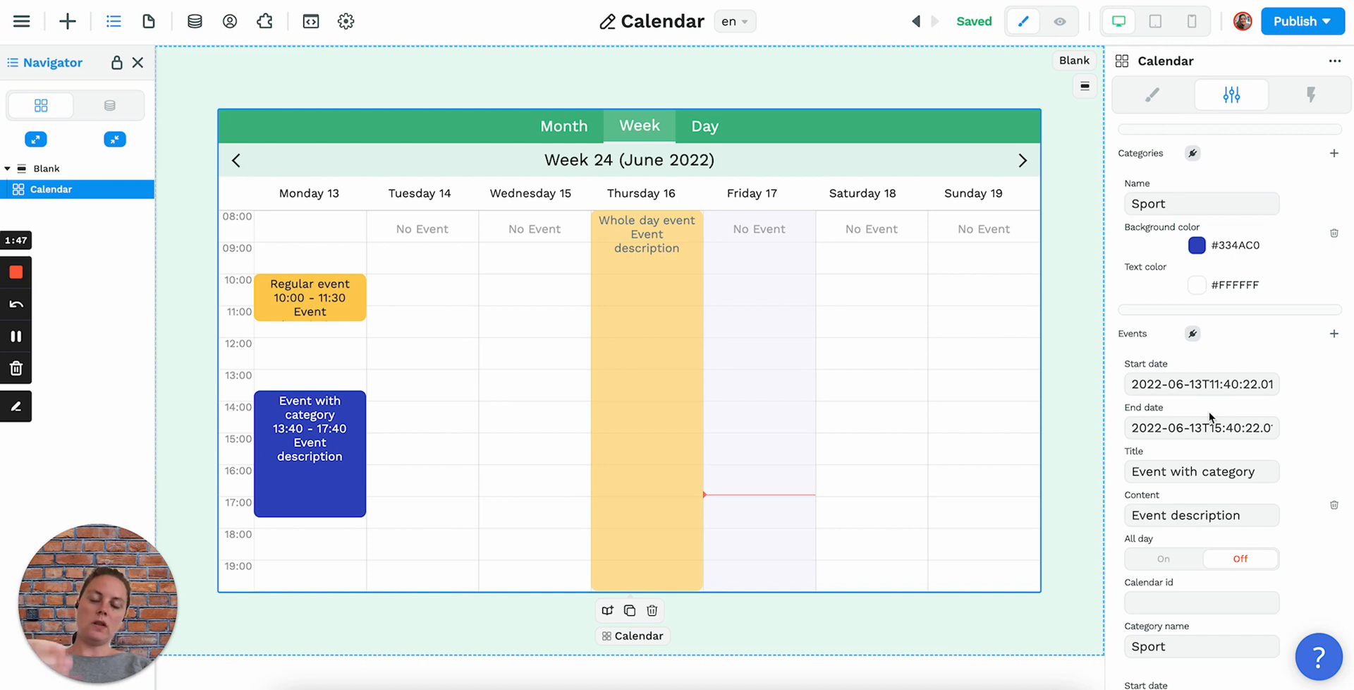
{"action": "scroll", "scroll_direction": "down", "scroll_amount": 3}
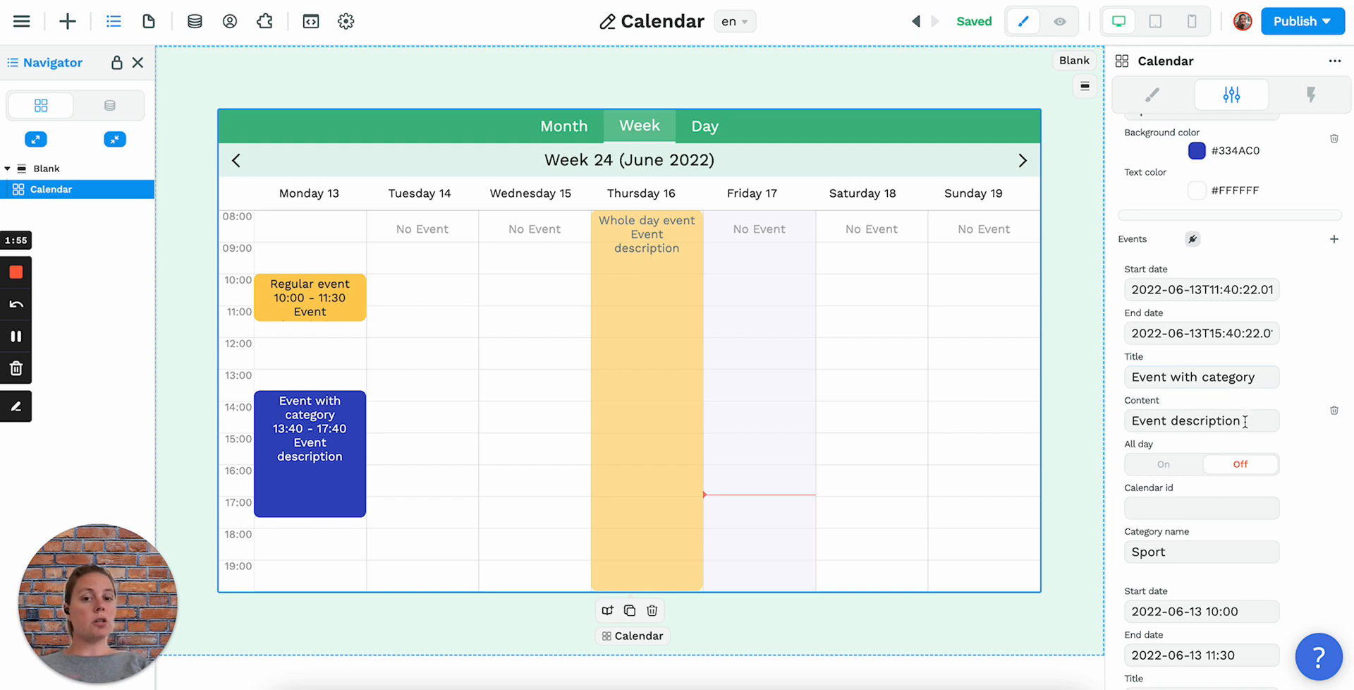
{"action": "scroll", "scroll_direction": "down", "scroll_amount": 3}
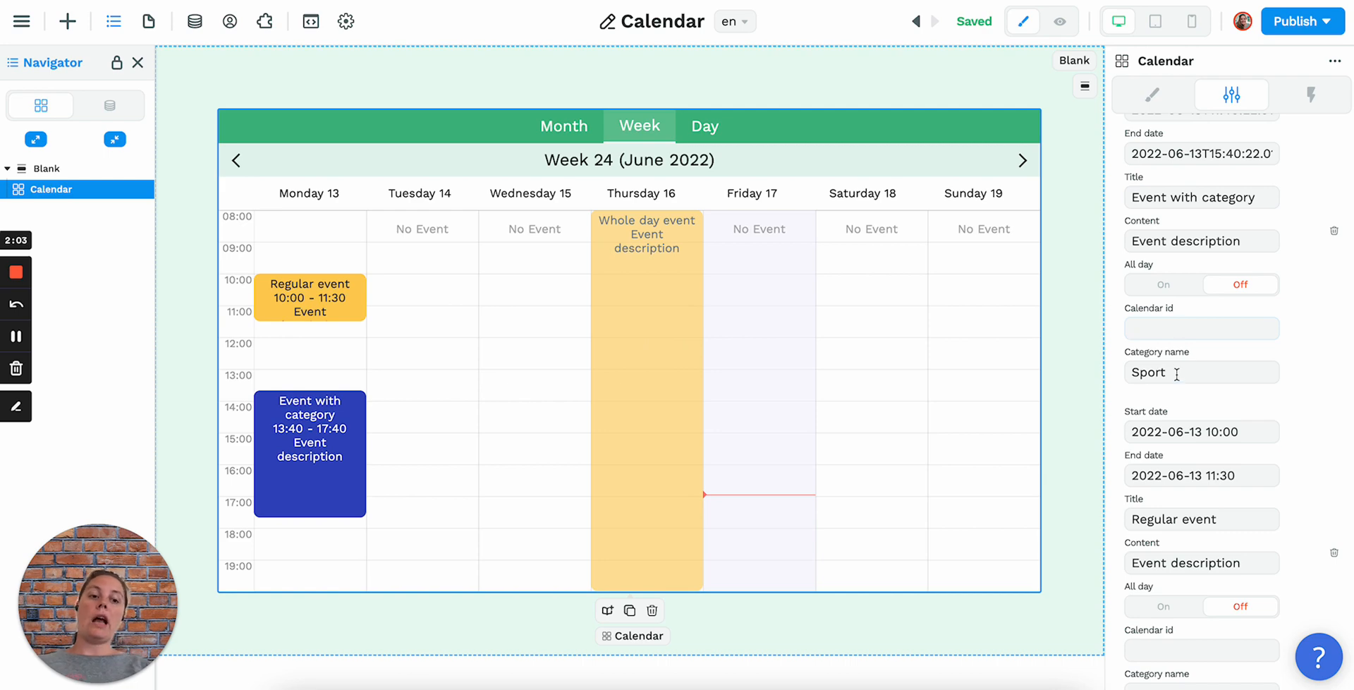
{"action": "mouse_move", "coordinate": [1161, 349]}
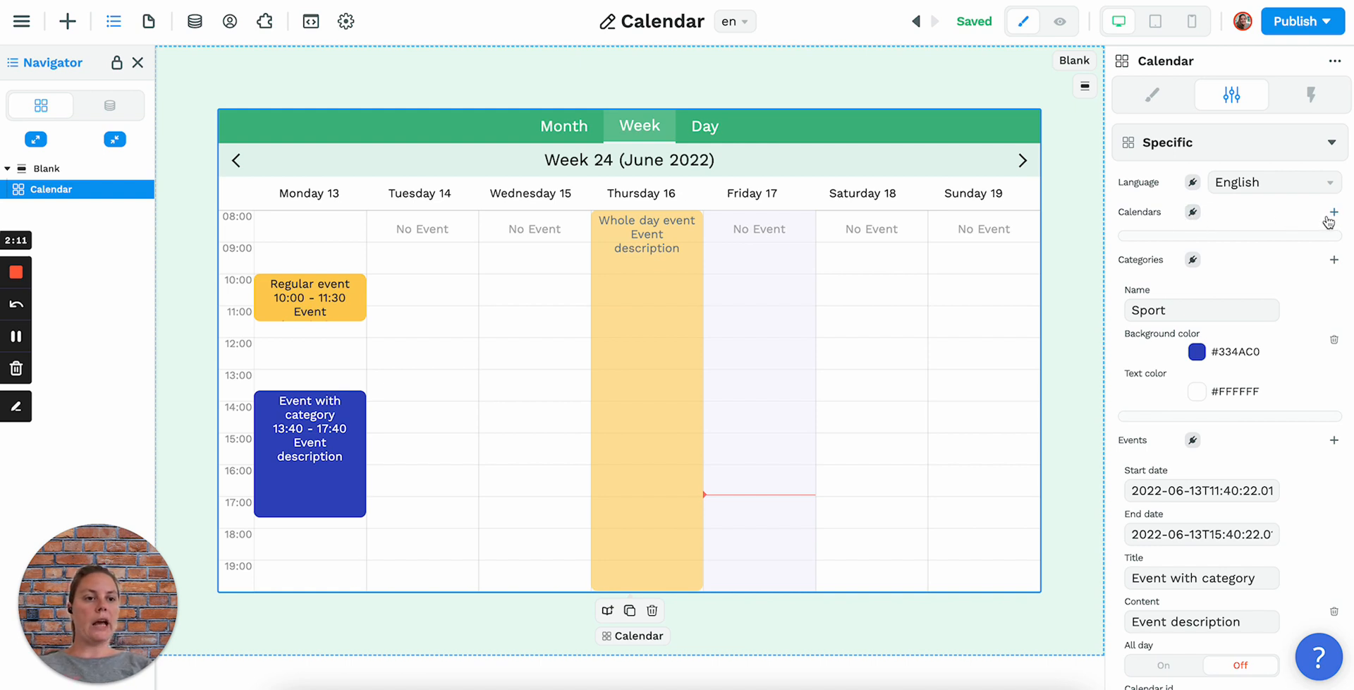
- Add two calendars with ids 'me' (Joyce) and 'colleague' (Q)
{"action": "left_click", "coordinate": [1332, 213]}
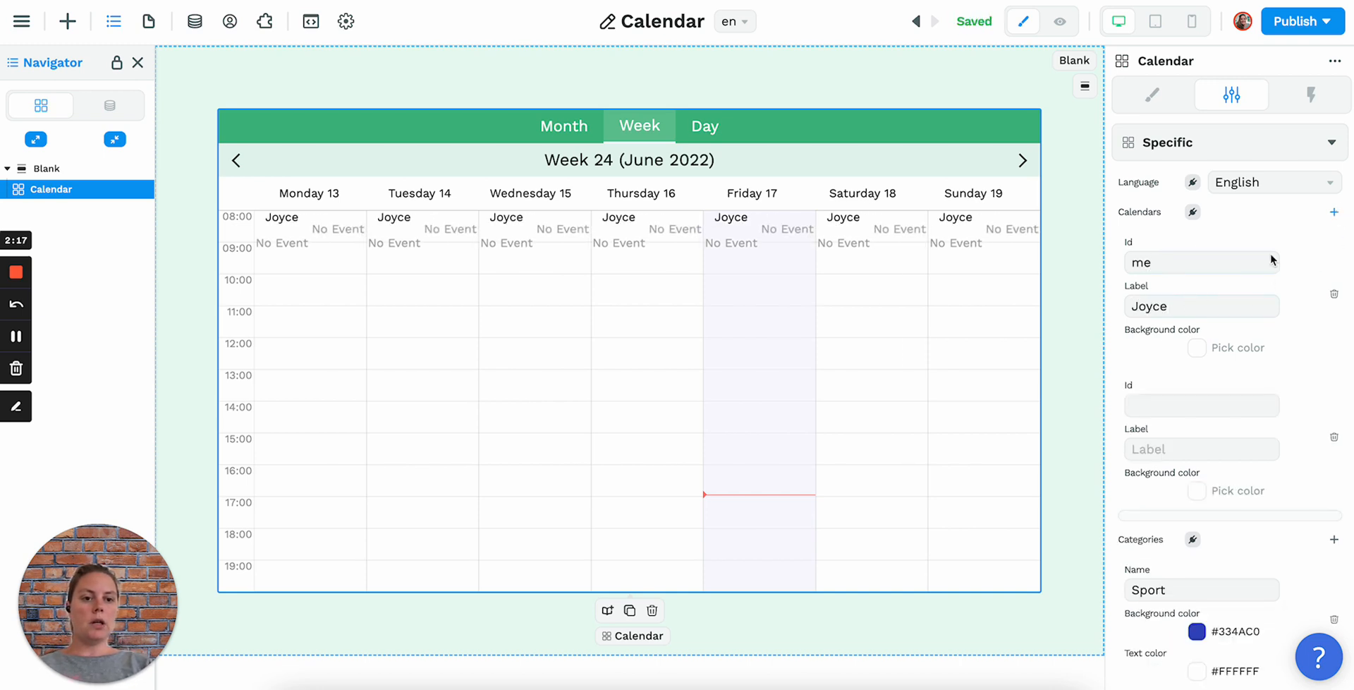
{"action": "type", "text": "colleague"}
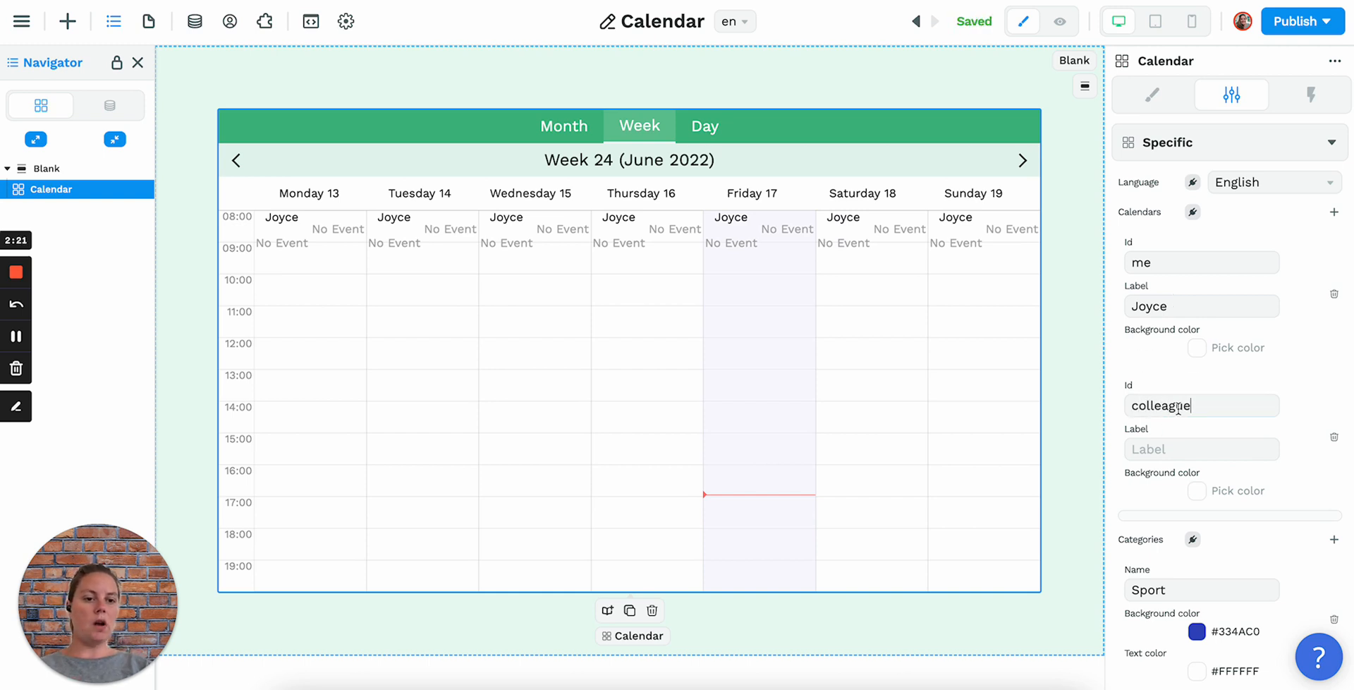
{"action": "type", "text": "Q"}
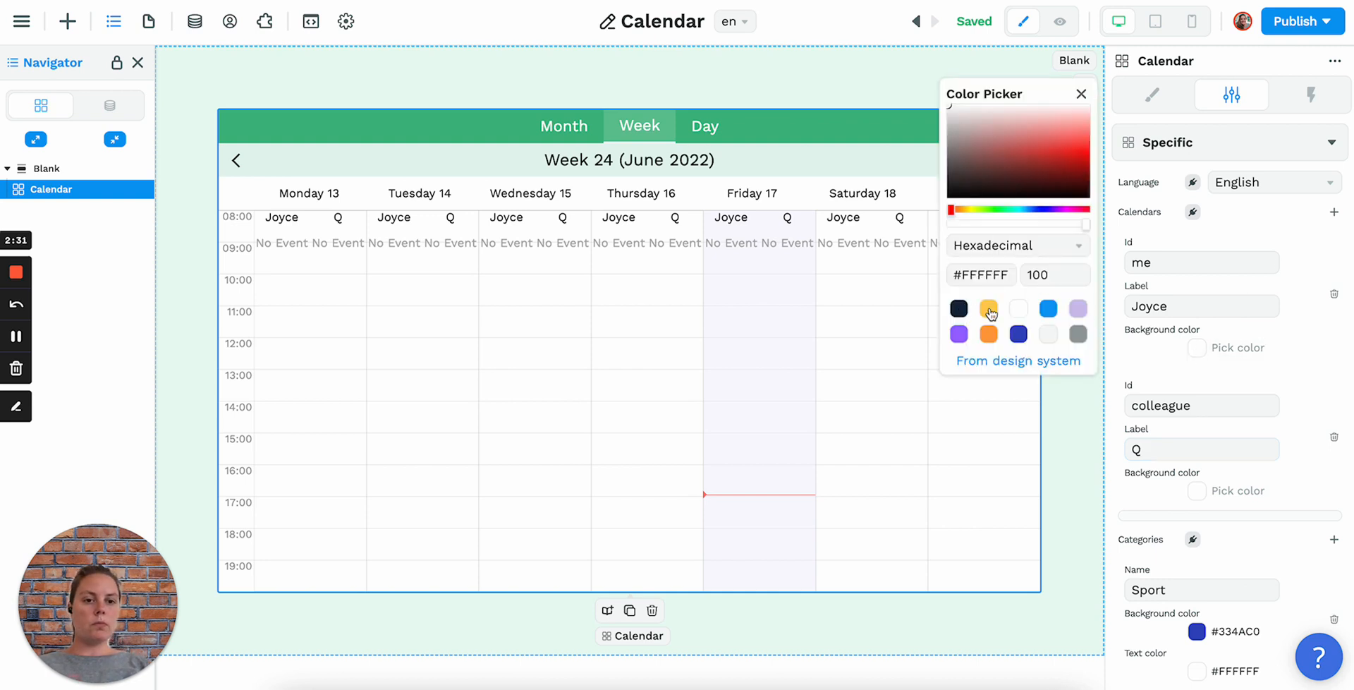
- Give the me calendar a yellow #FFCE56 background and colleague a light grey #F4F7F7 one
{"action": "left_click", "coordinate": [988, 307]}
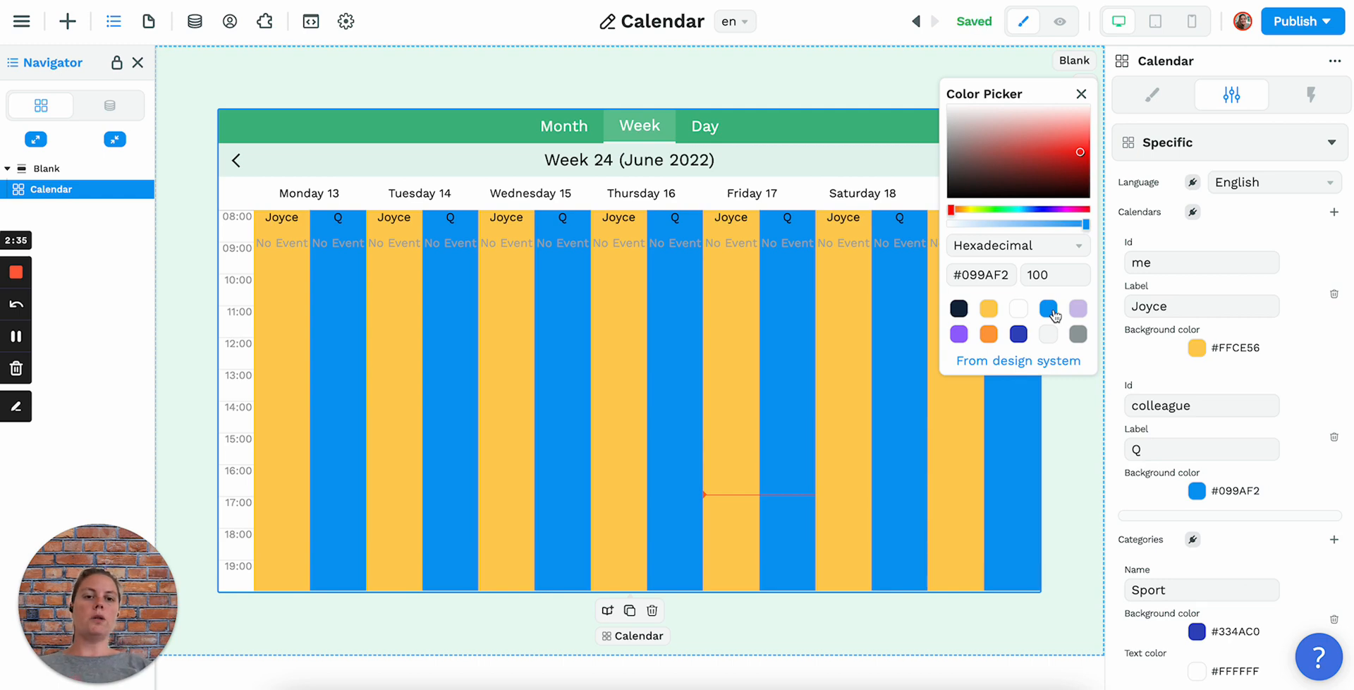
{"action": "left_click", "coordinate": [1016, 308]}
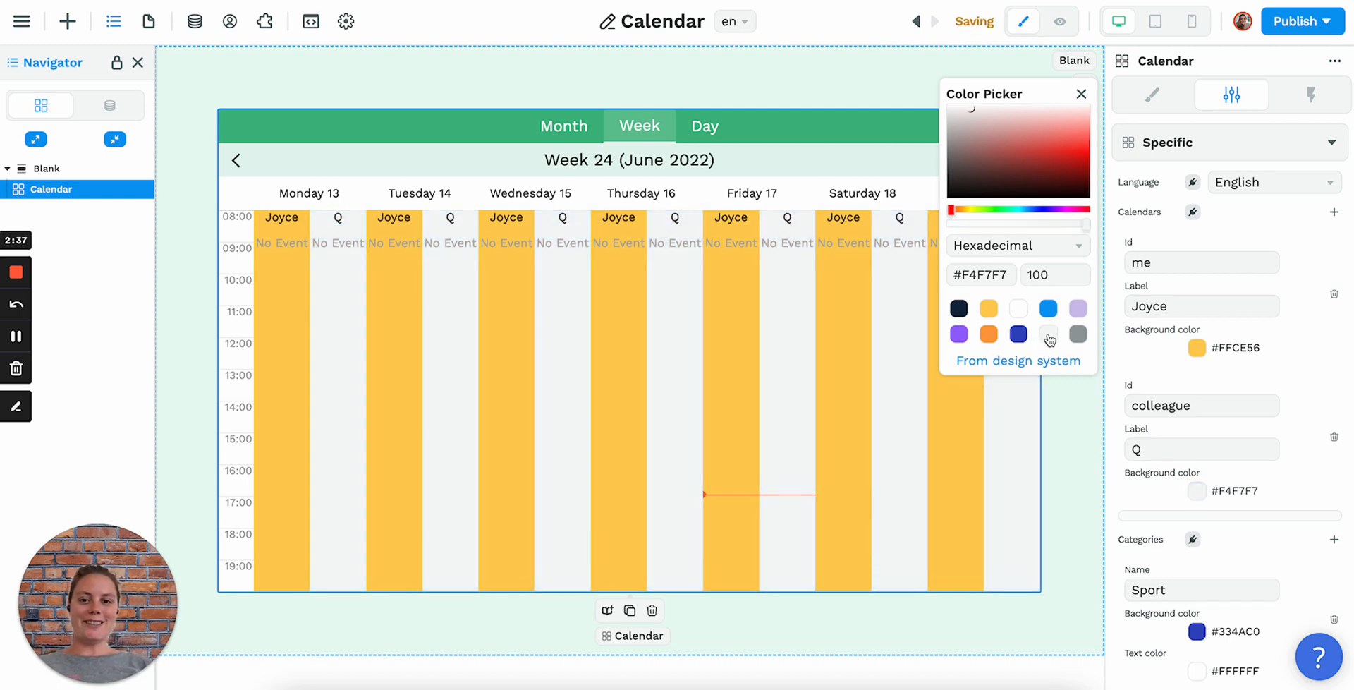
{"action": "left_click", "coordinate": [1080, 93]}
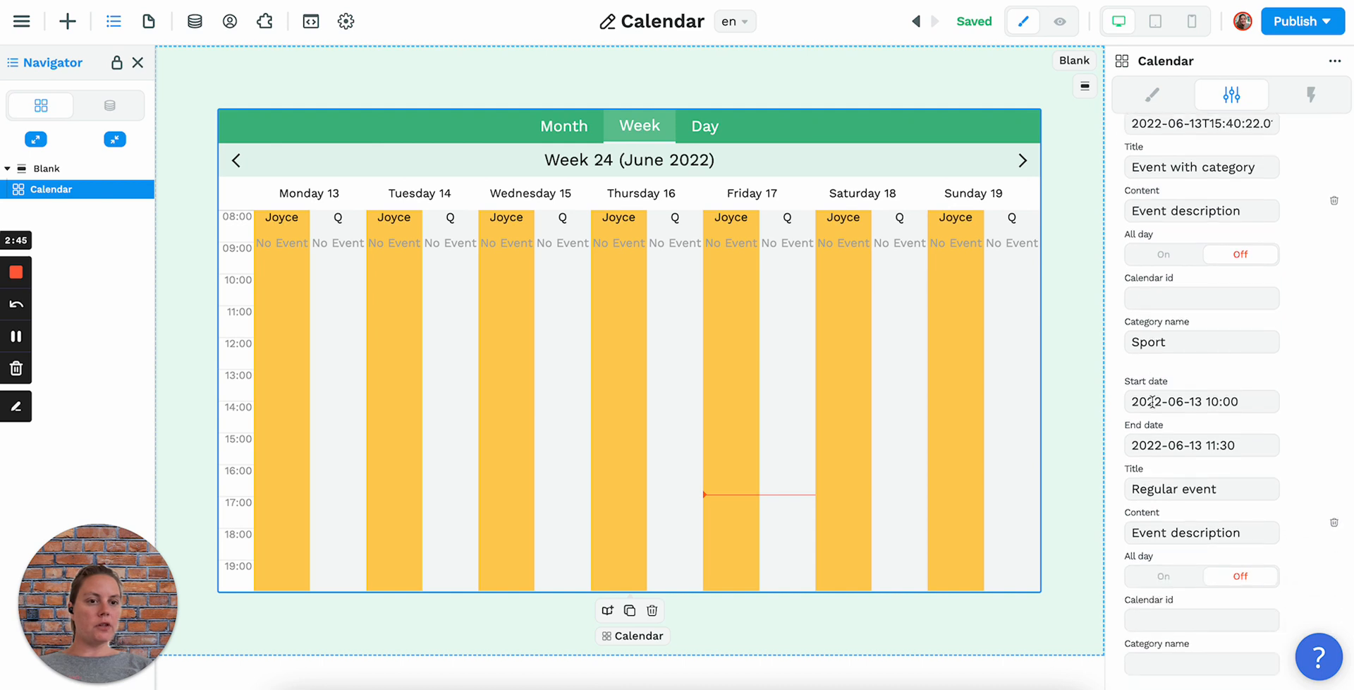
- Assign the Sport event calendar id 'me' and the Regular event 'colleague'
{"action": "type", "text": "me"}
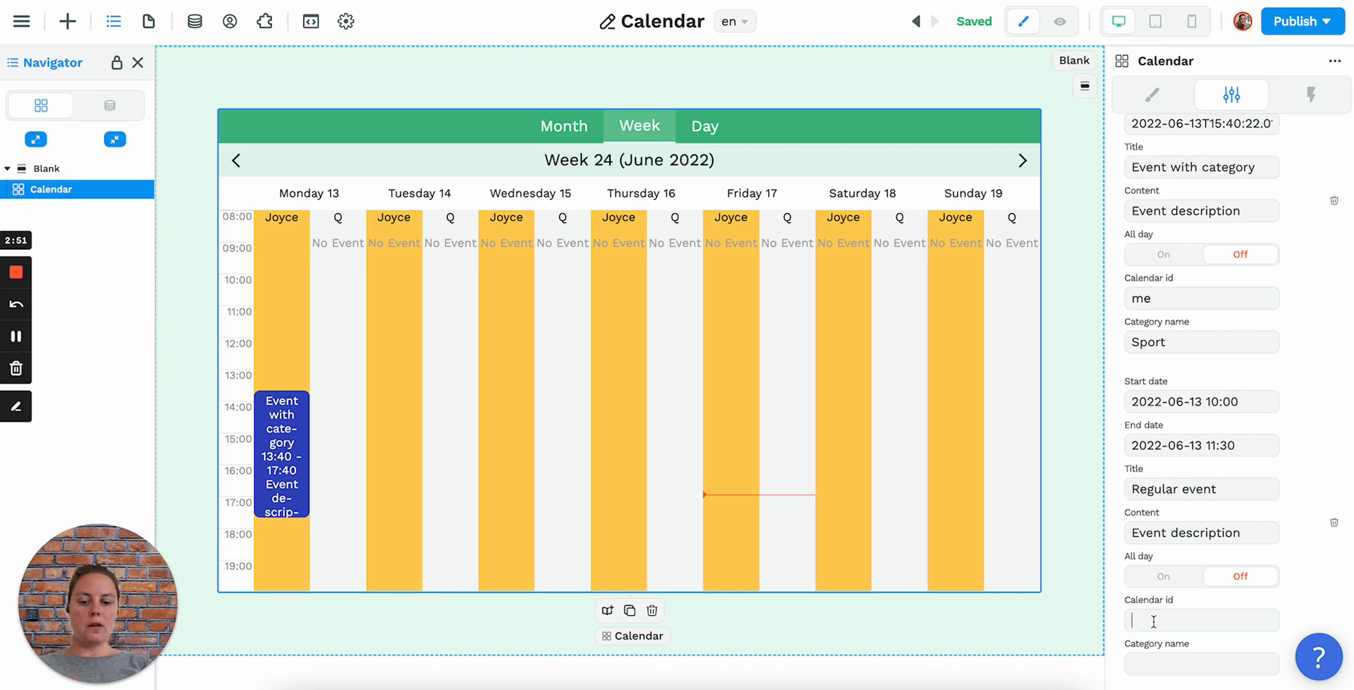
{"action": "type", "text": "colleague"}
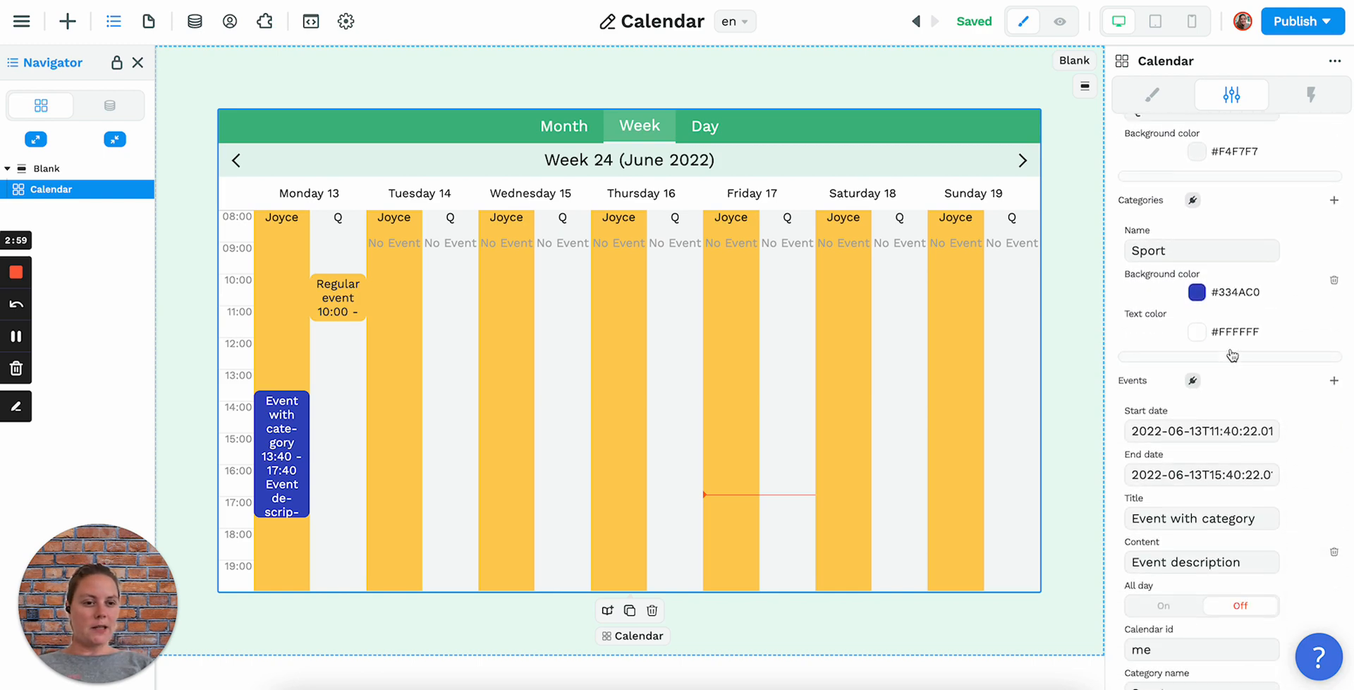
{"action": "left_click", "coordinate": [1151, 95]}
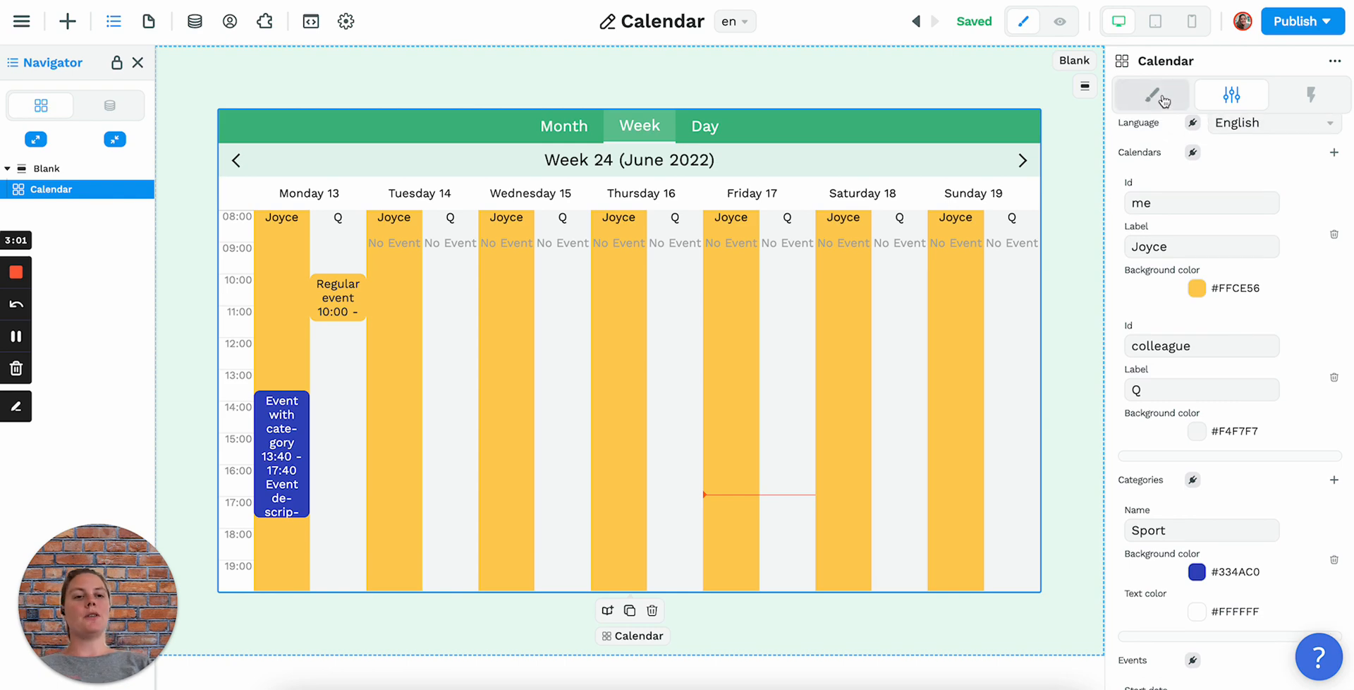
- Set the default event colour to grey and the whole-day event's calendar id to 'colleague'
{"action": "left_click", "coordinate": [1151, 94]}
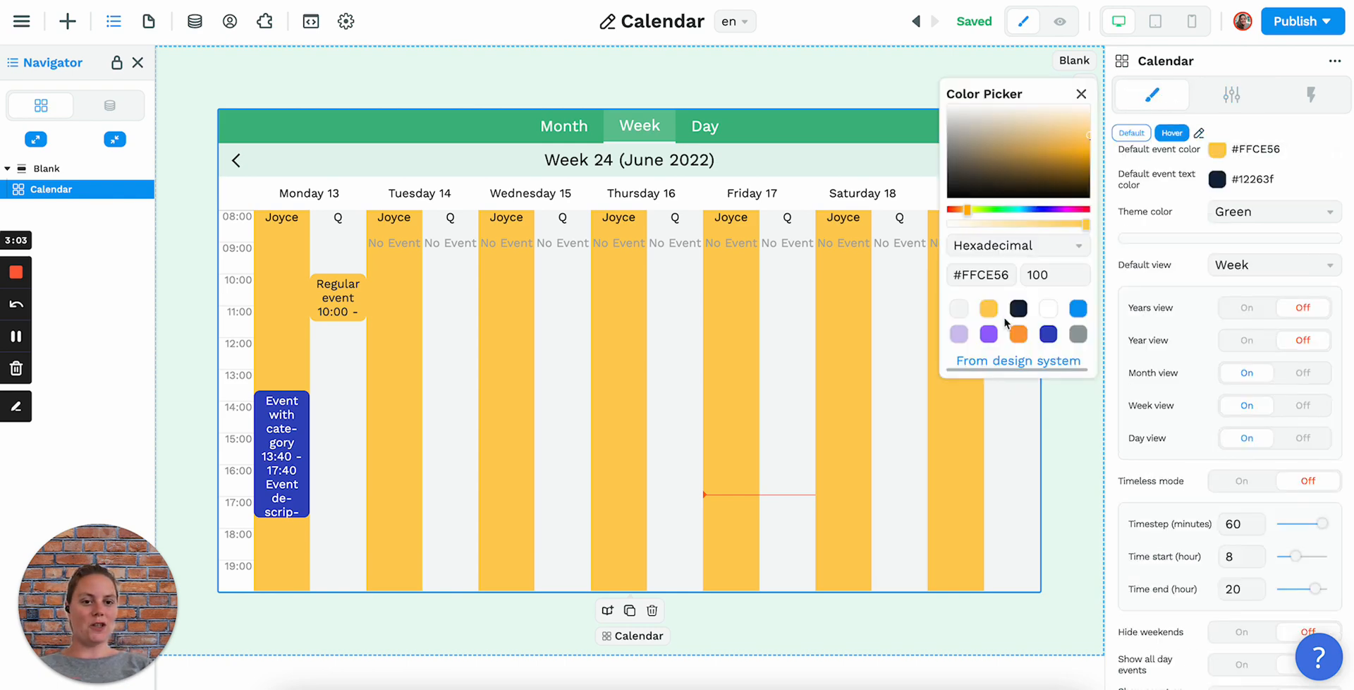
{"action": "mouse_move", "coordinate": [1076, 334]}
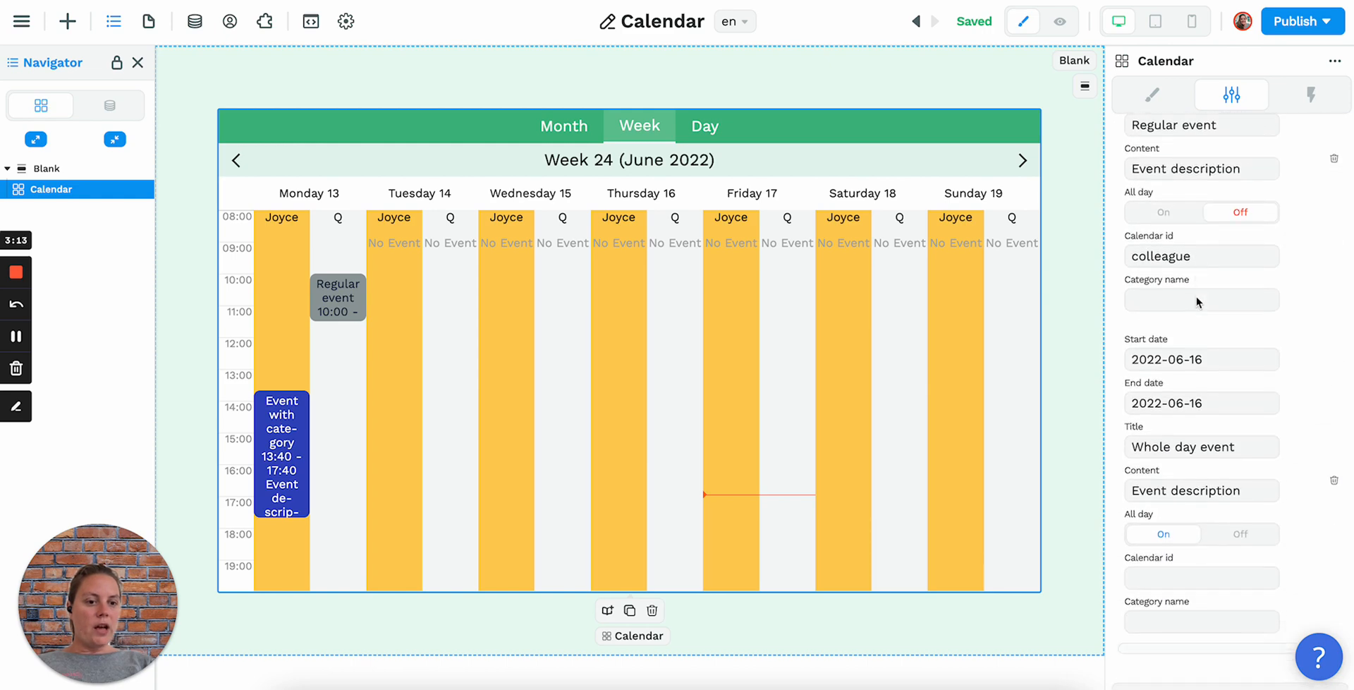
{"action": "scroll", "scroll_direction": "down", "scroll_amount": 3}
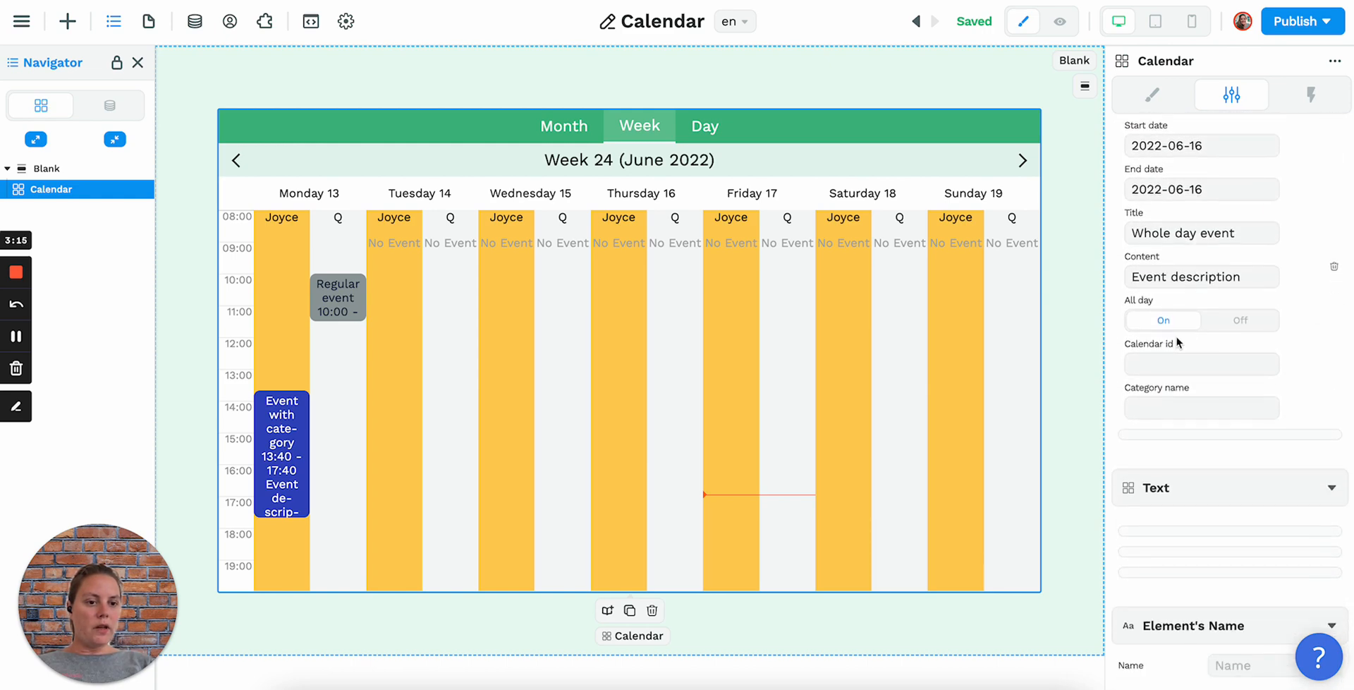
{"action": "left_click", "coordinate": [1200, 364]}
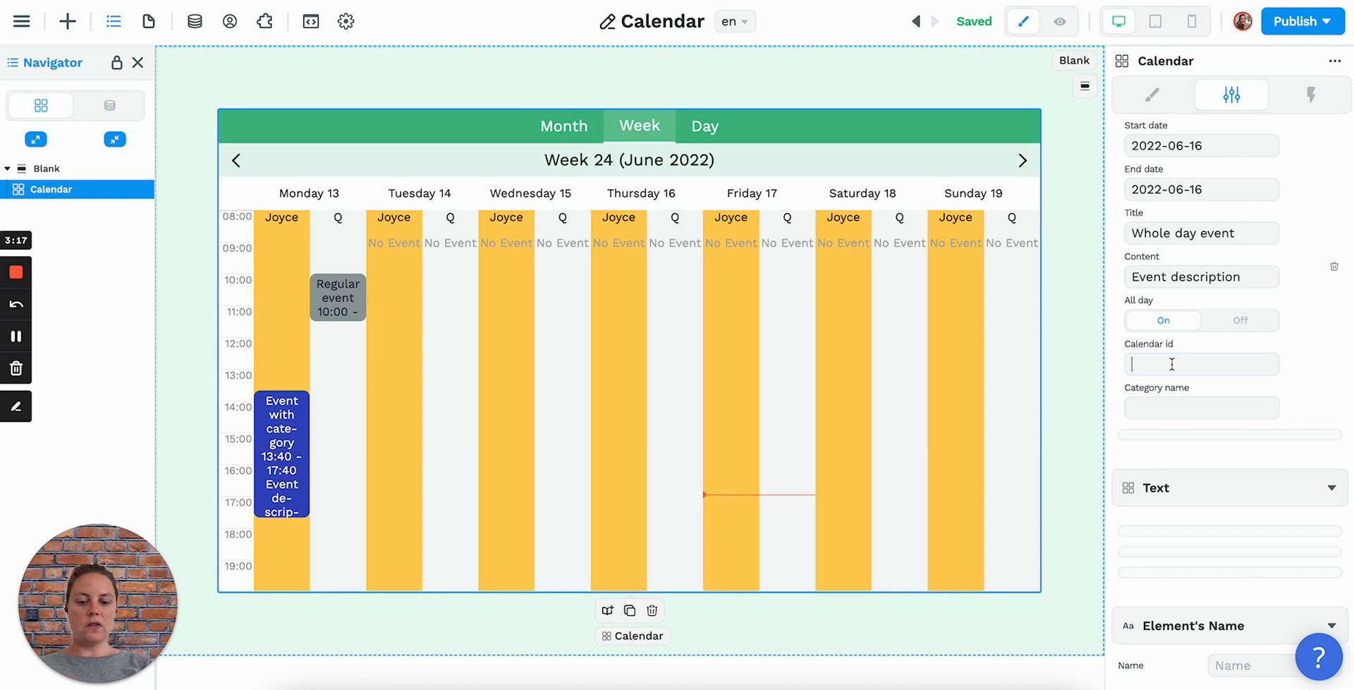
{"action": "type", "text": "colleague"}
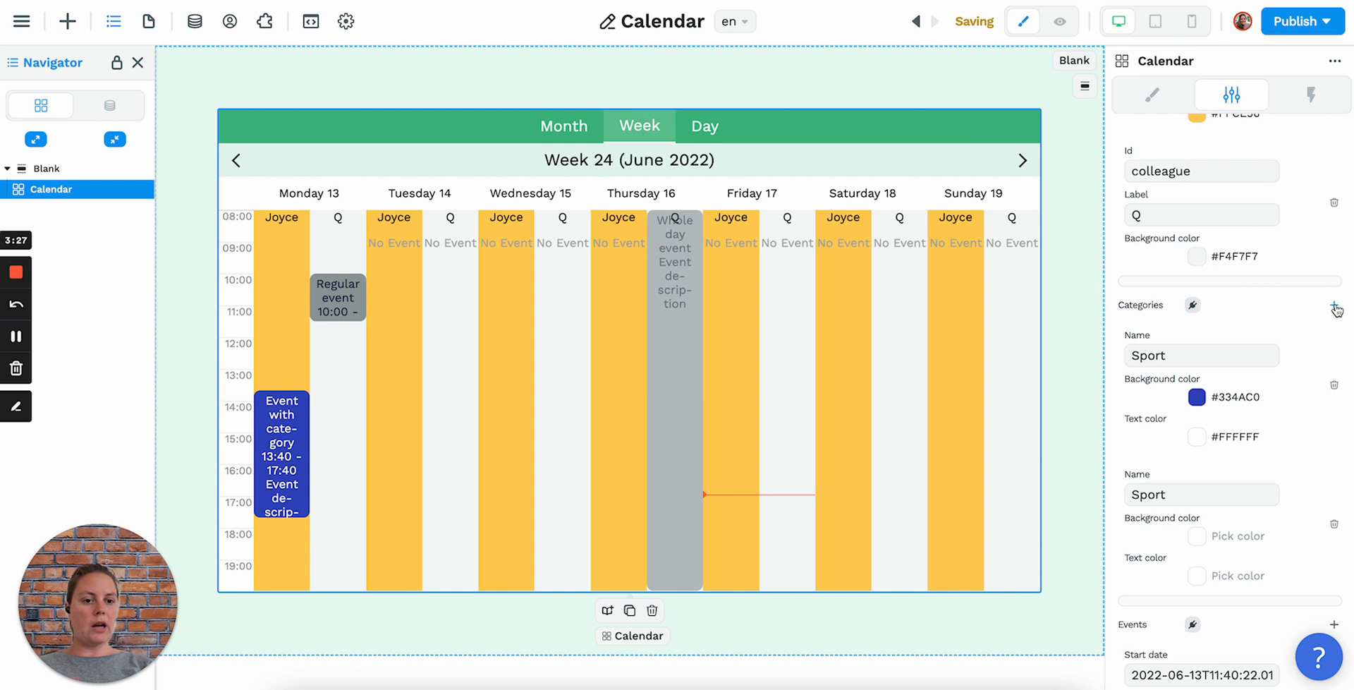
{"action": "type", "text": "Work"}
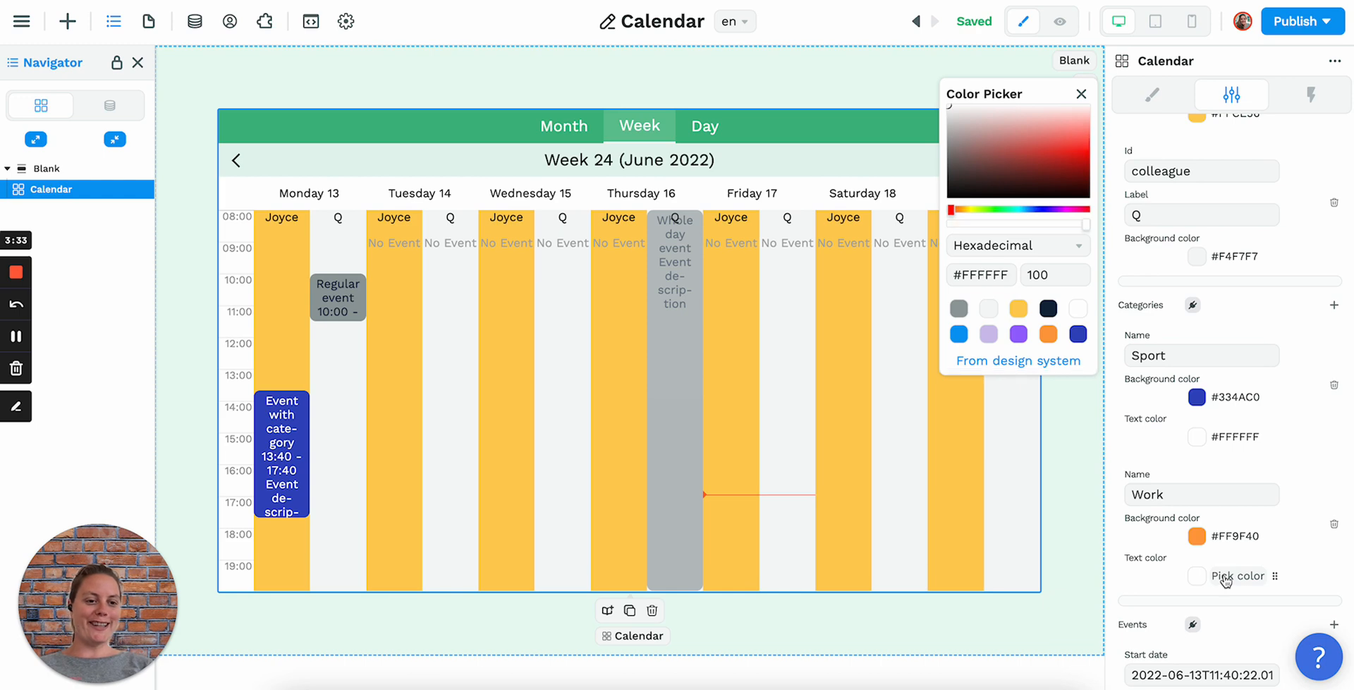
{"action": "left_click", "coordinate": [1080, 93]}
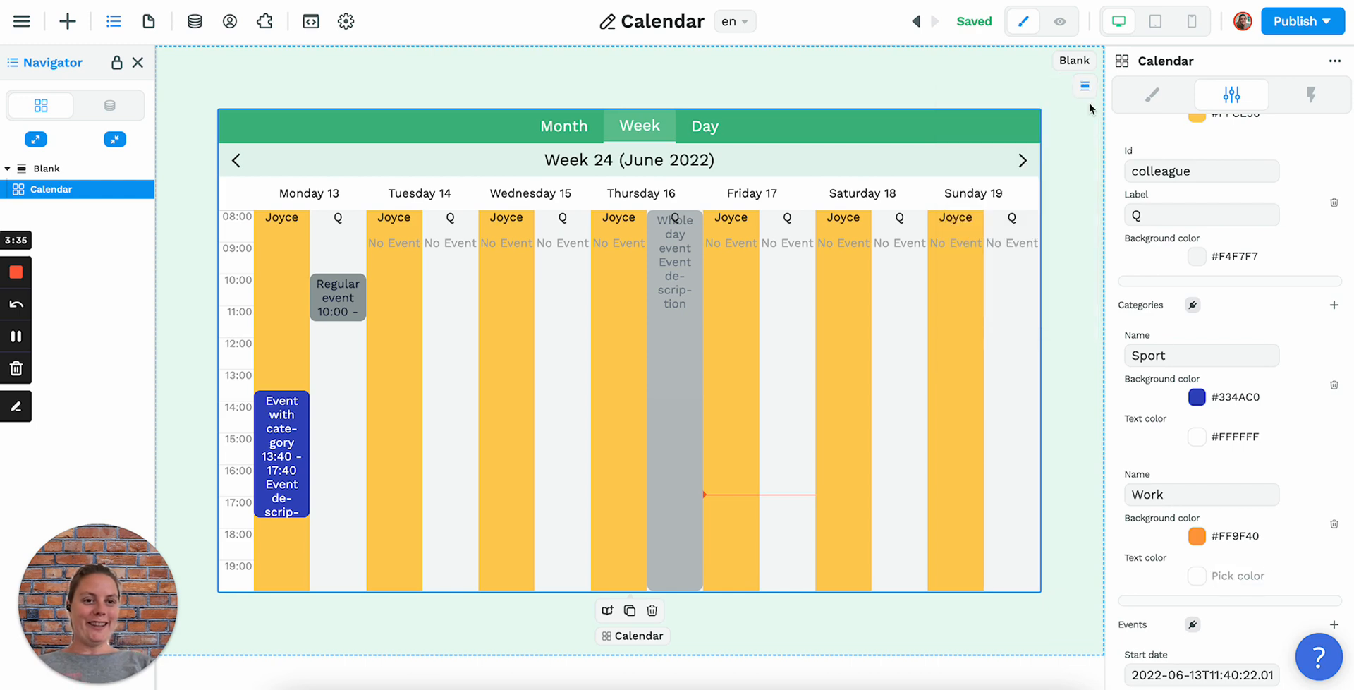
{"action": "scroll", "scroll_direction": "down", "scroll_amount": 3}
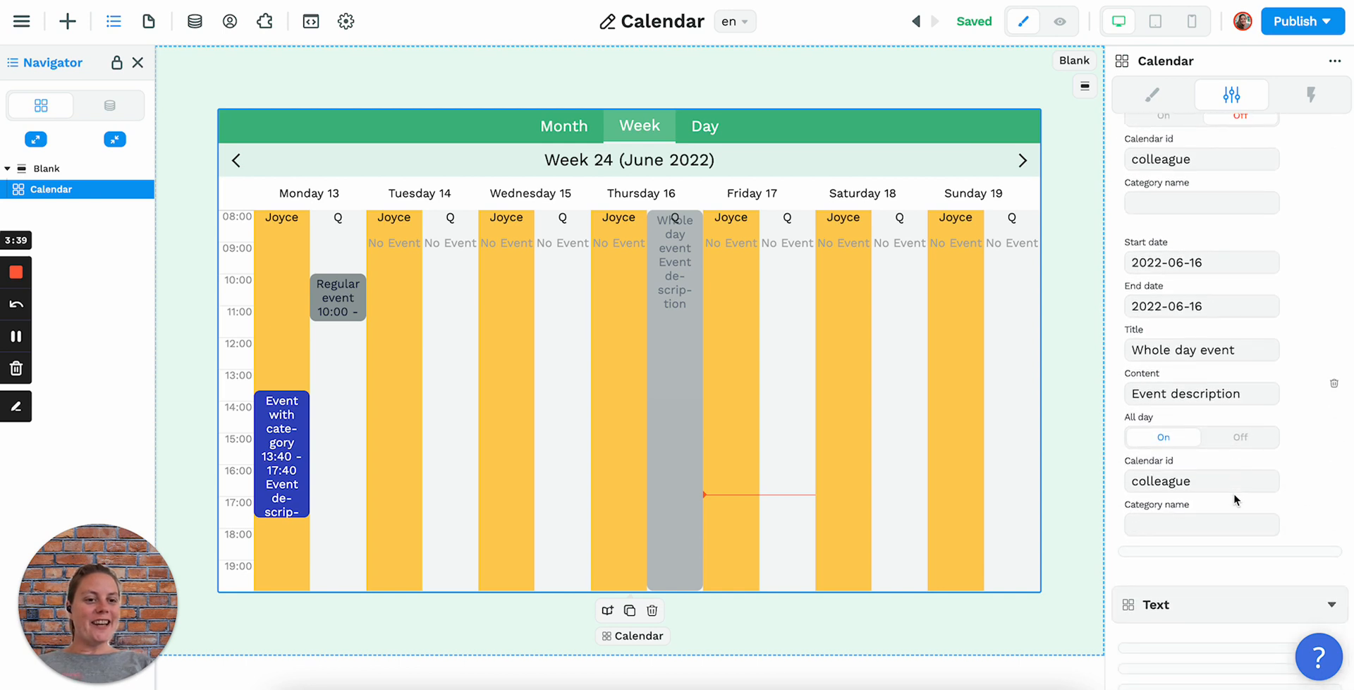
{"action": "type", "text": "Work"}
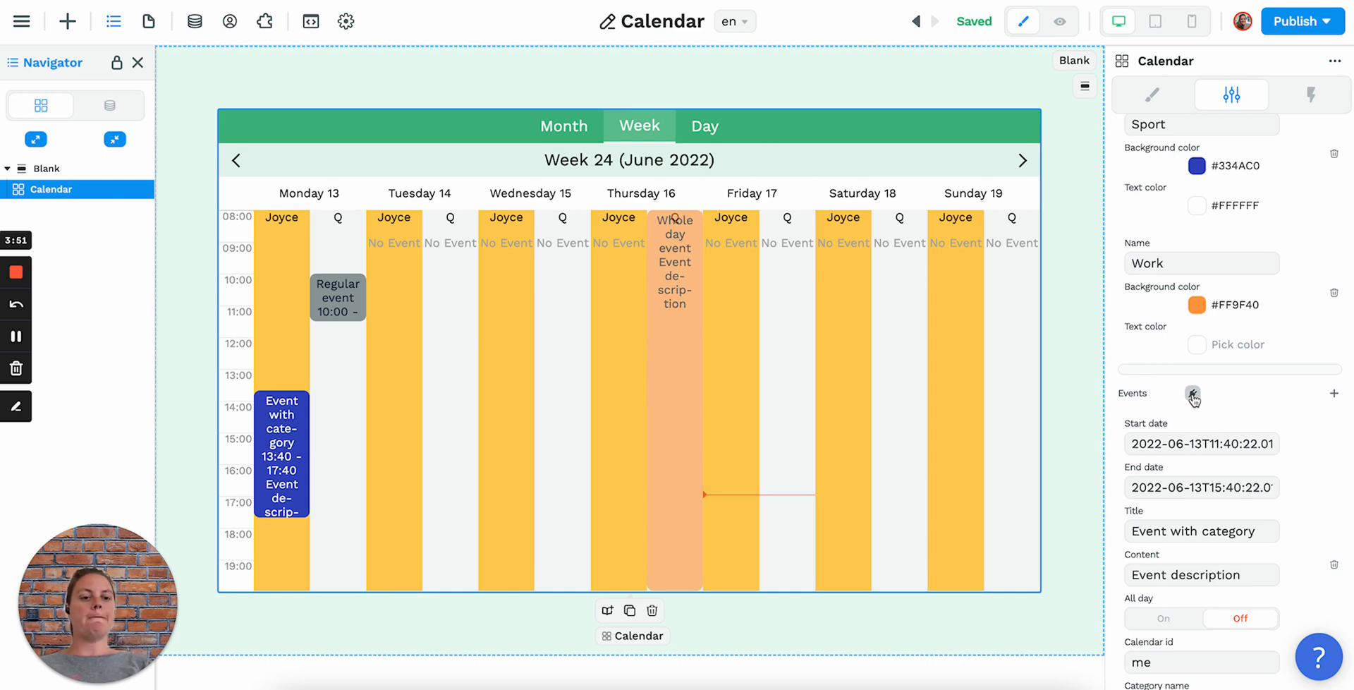
- Bind the calendar's events to the Events collection's data
{"action": "left_click", "coordinate": [1193, 395]}
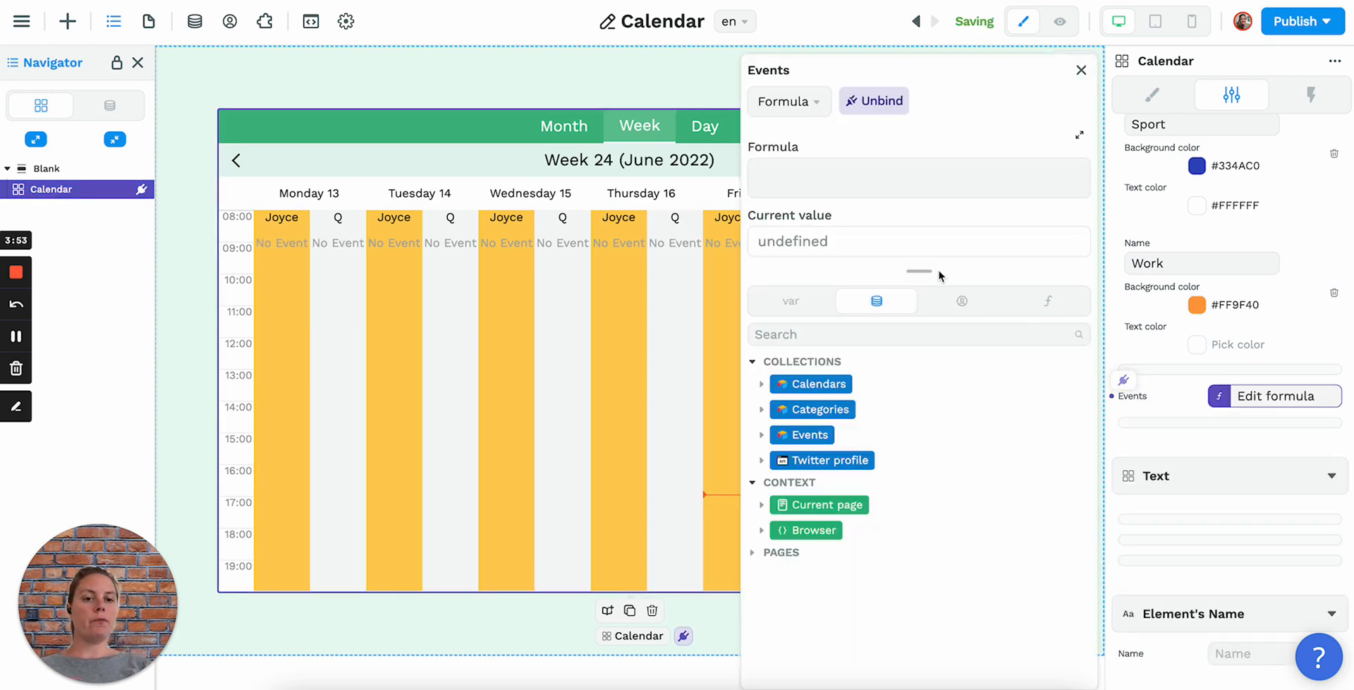
{"action": "left_click", "coordinate": [762, 435]}
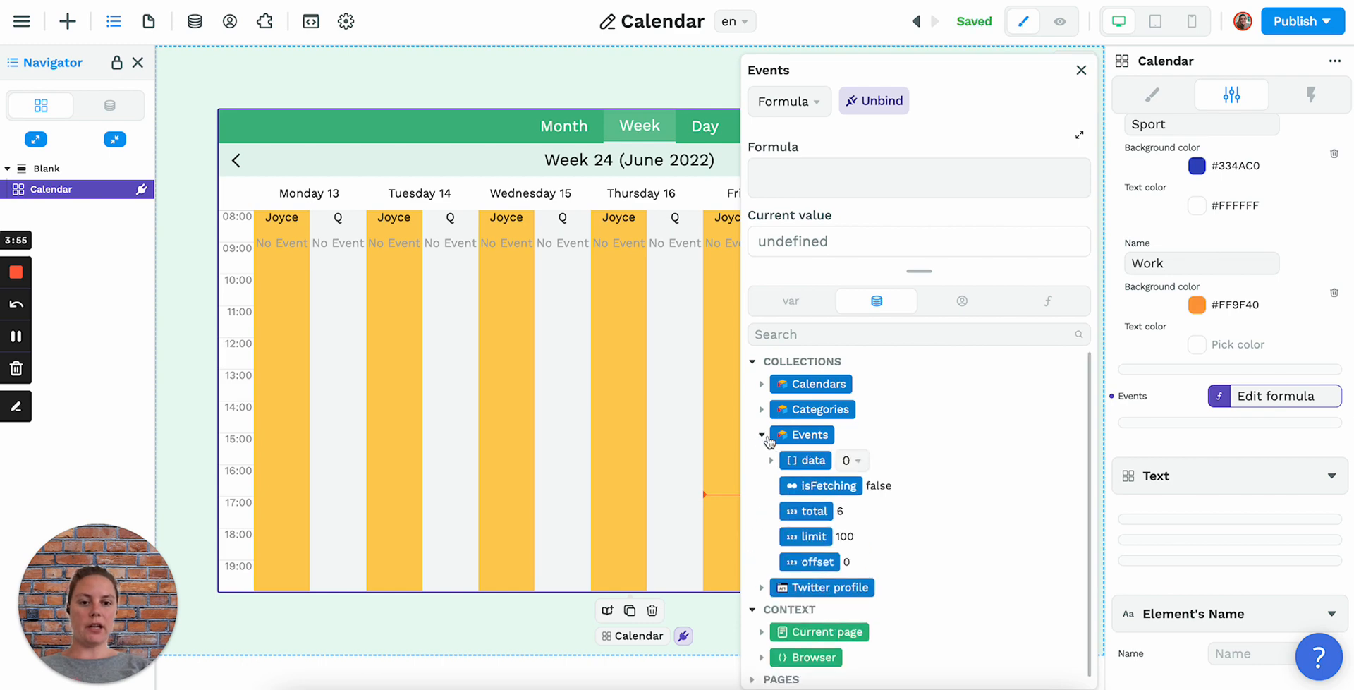
{"action": "left_click", "coordinate": [803, 460]}
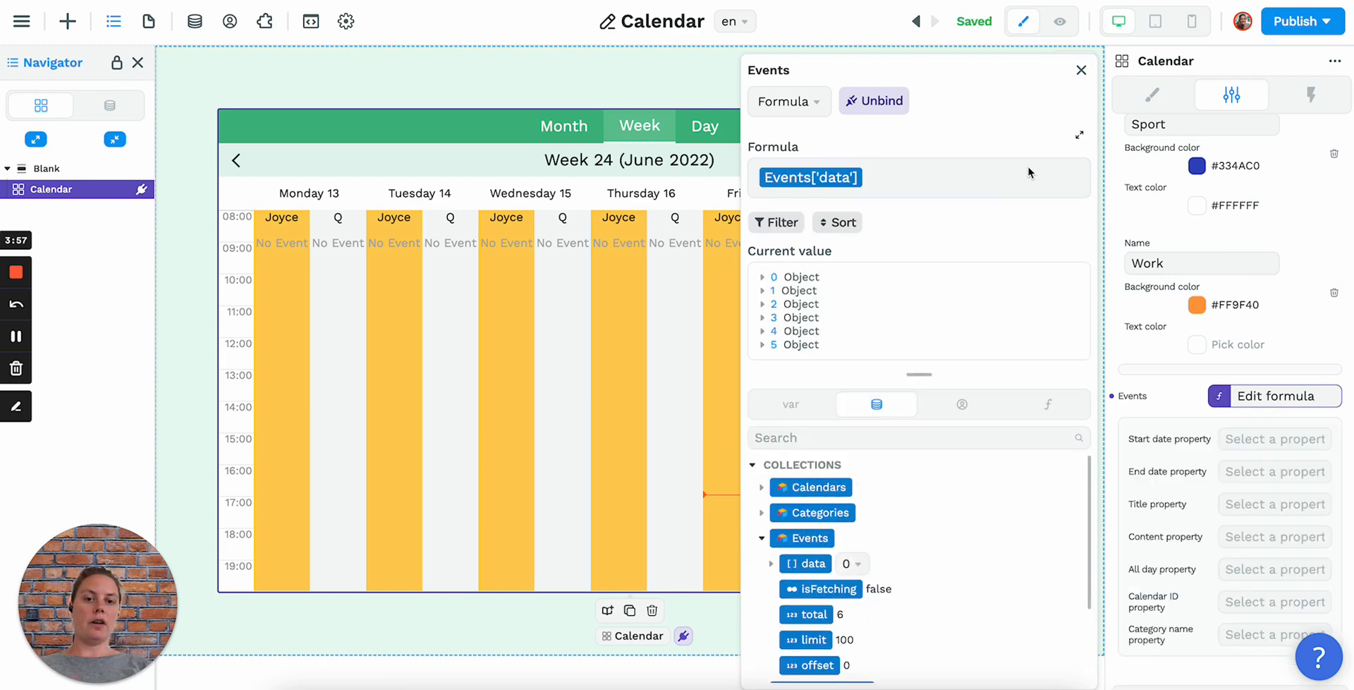
{"action": "left_click", "coordinate": [1081, 70]}
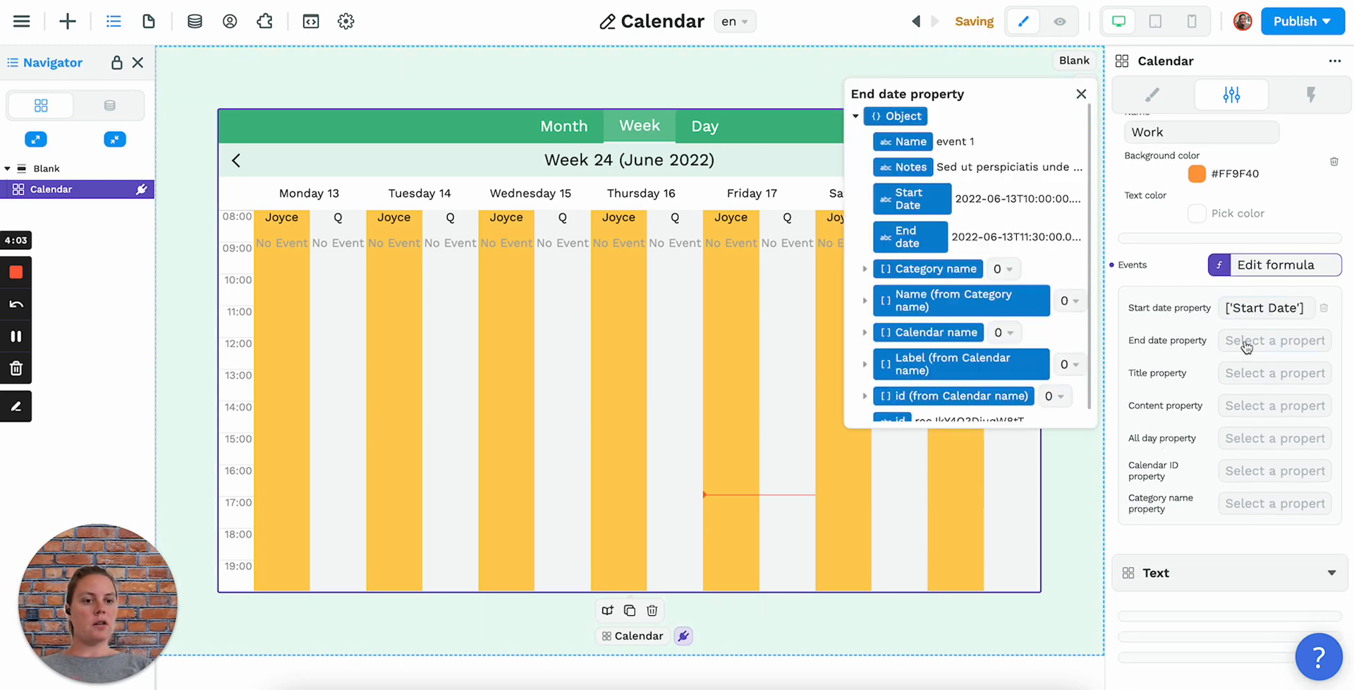
- Map End date, Name as title, Notes as content, Calendar id and Category name fields
{"action": "left_click", "coordinate": [898, 237]}
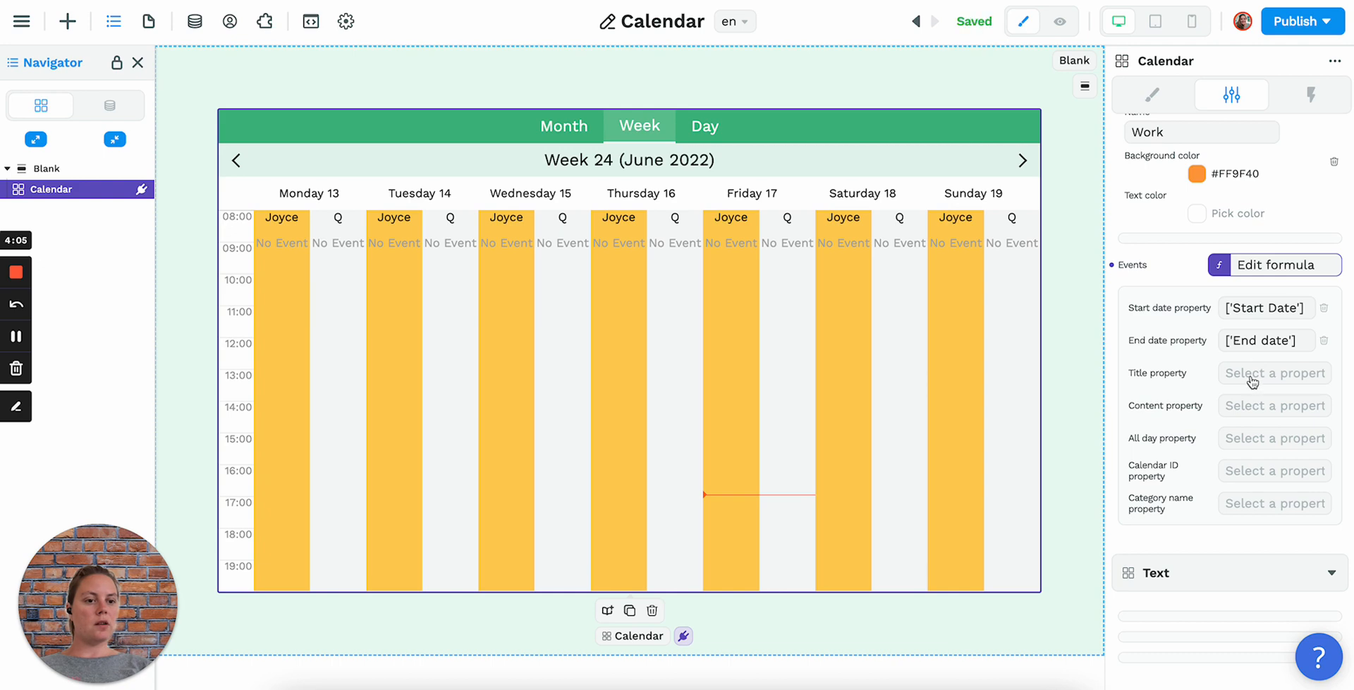
{"action": "left_click", "coordinate": [1273, 372]}
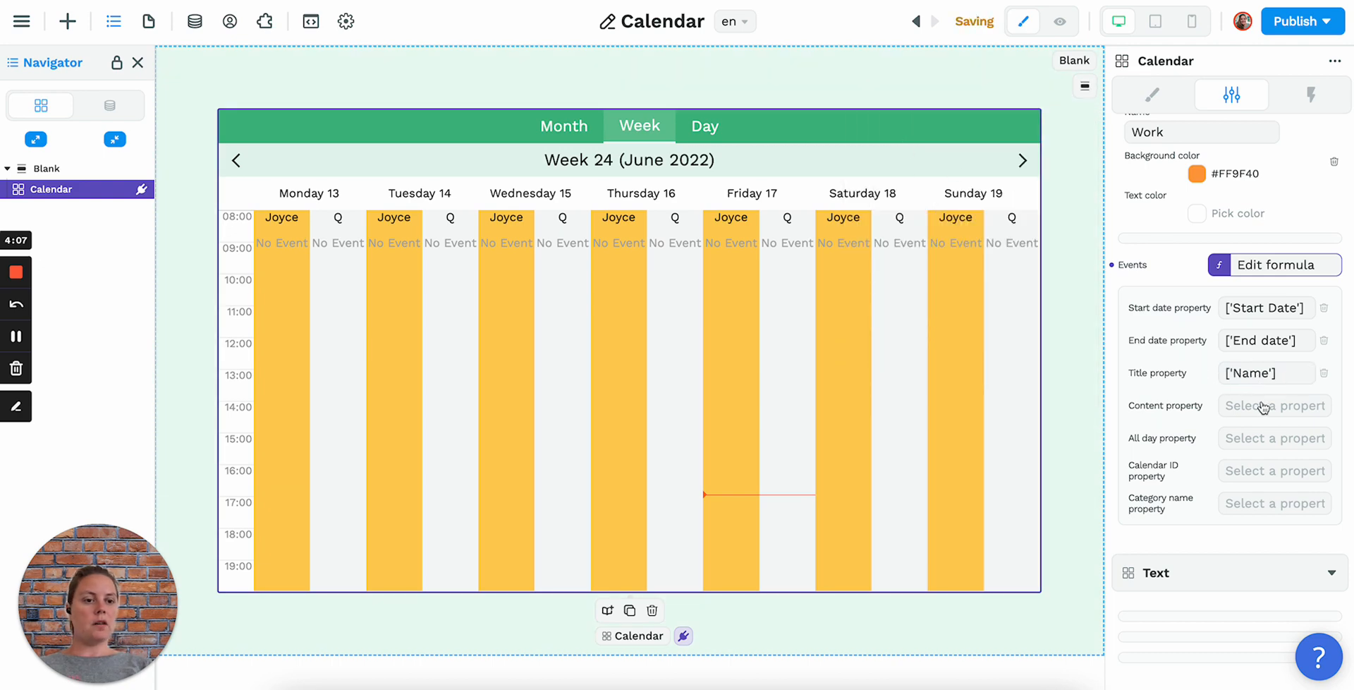
{"action": "left_click", "coordinate": [1274, 404]}
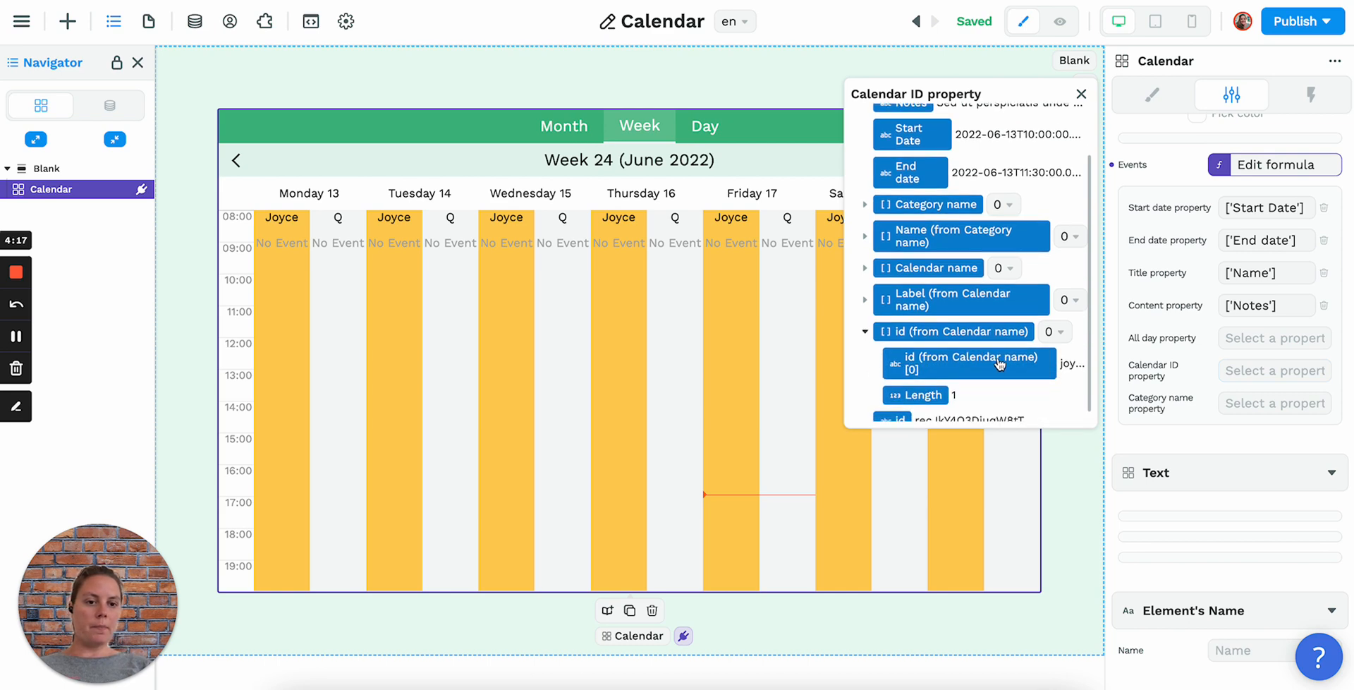
{"action": "left_click", "coordinate": [968, 362]}
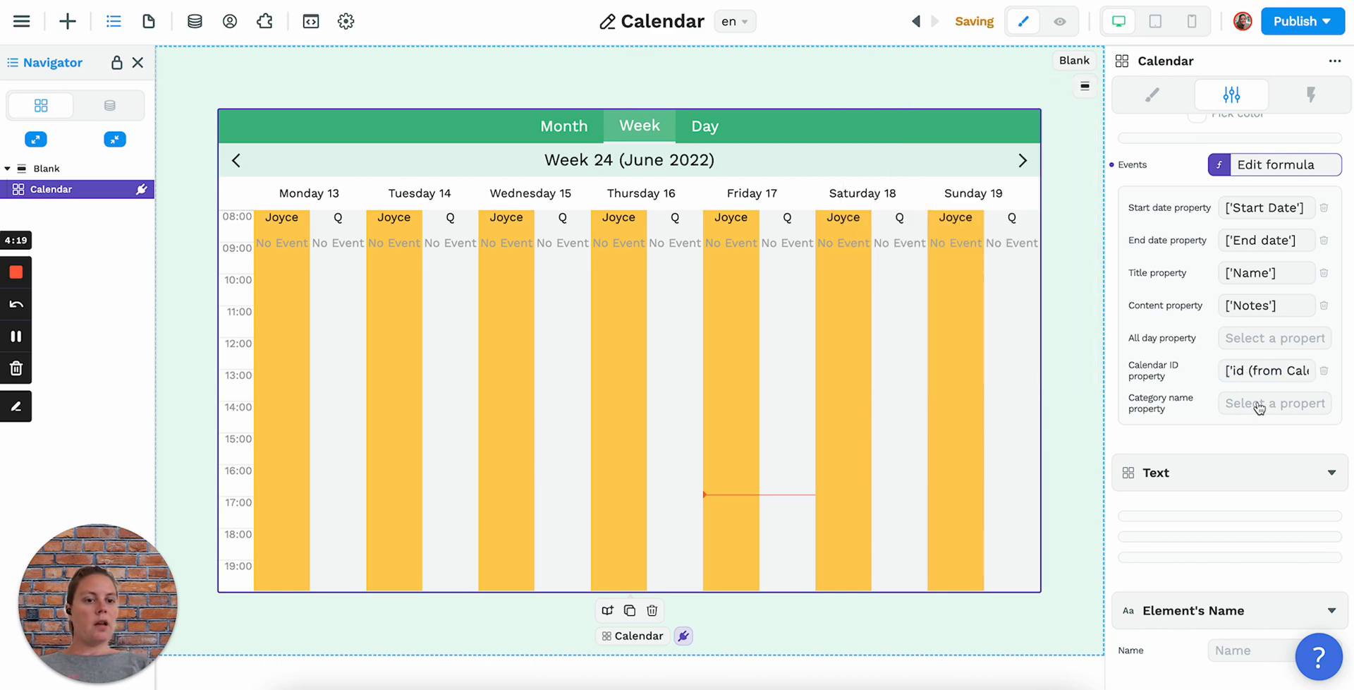
{"action": "left_click", "coordinate": [1272, 403]}
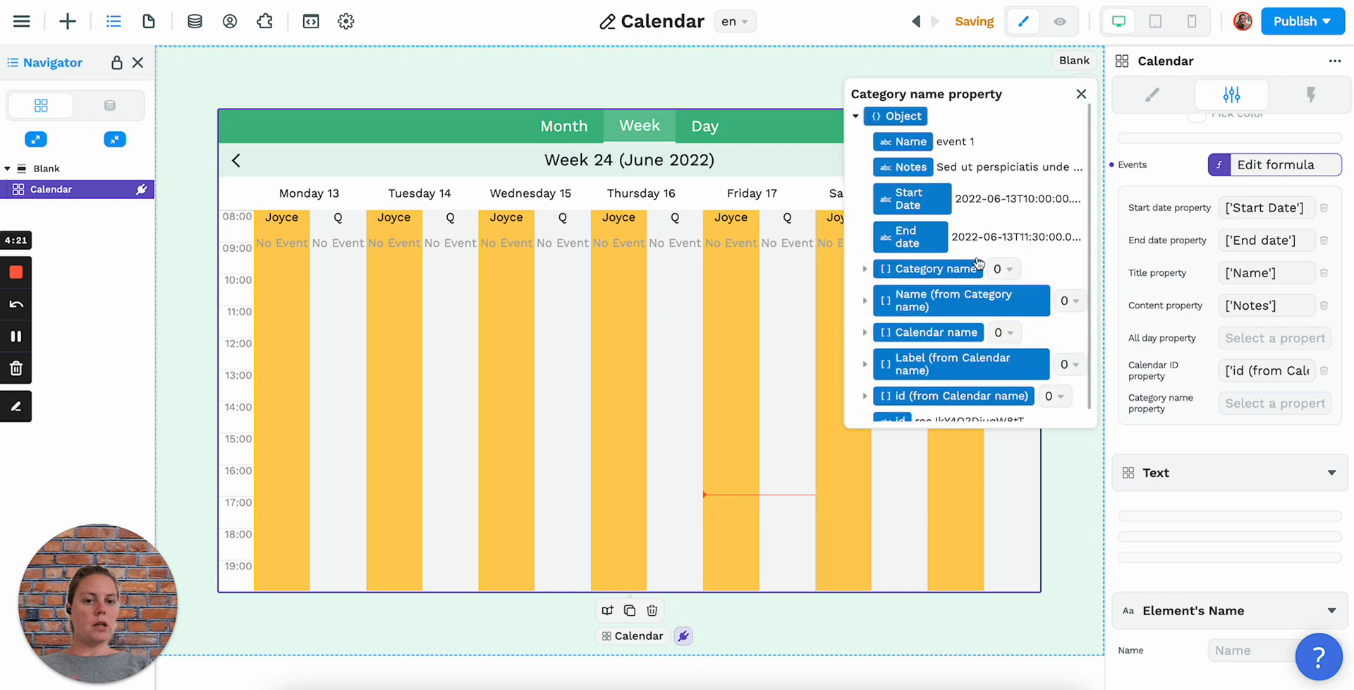
{"action": "left_click", "coordinate": [864, 300]}
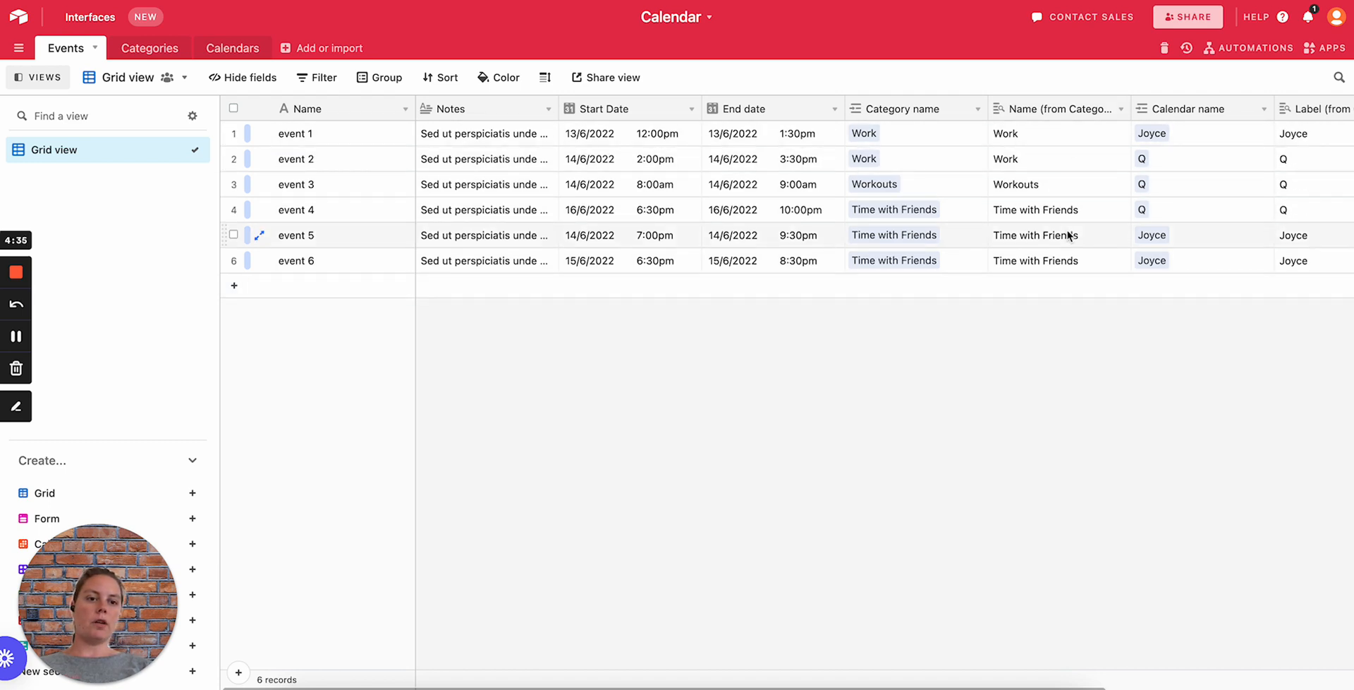
- Scroll the Airtable Events grid to its linked category and calendar columns, then return to WeWeb
{"action": "scroll", "scroll_direction": "right", "scroll_amount": 3}
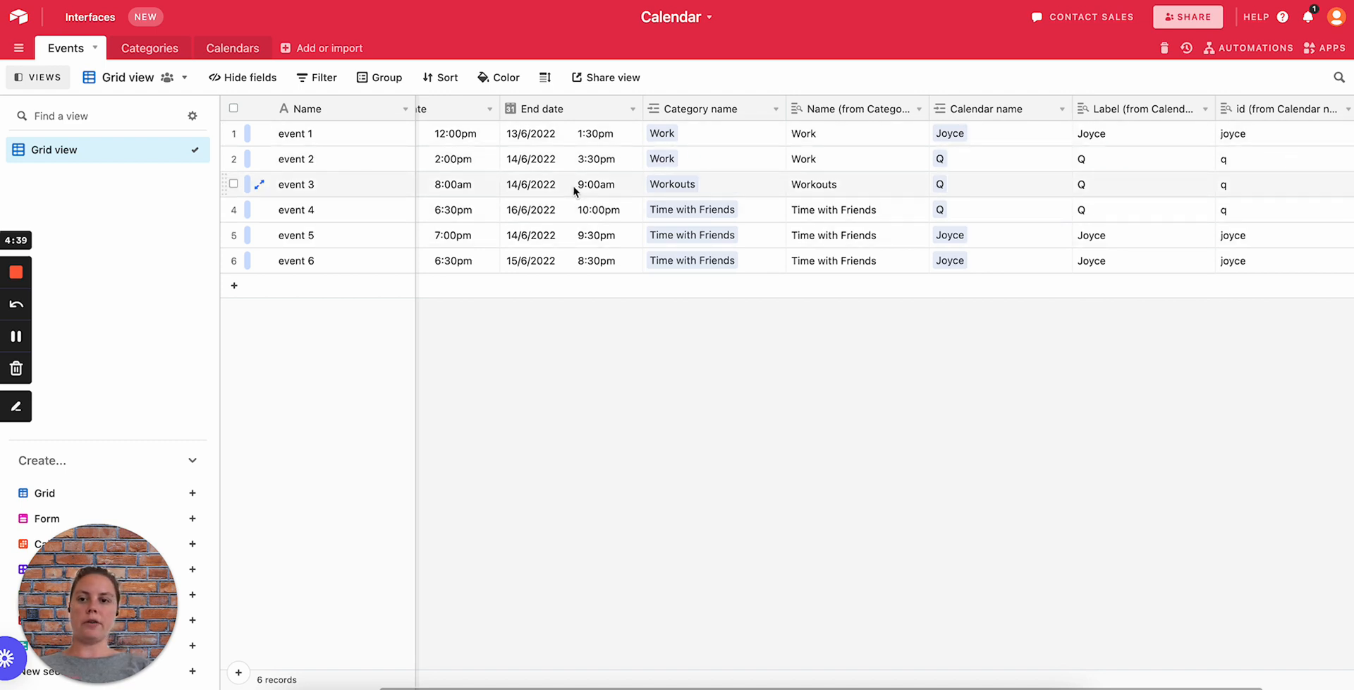
{"action": "left_click", "coordinate": [221, 48]}
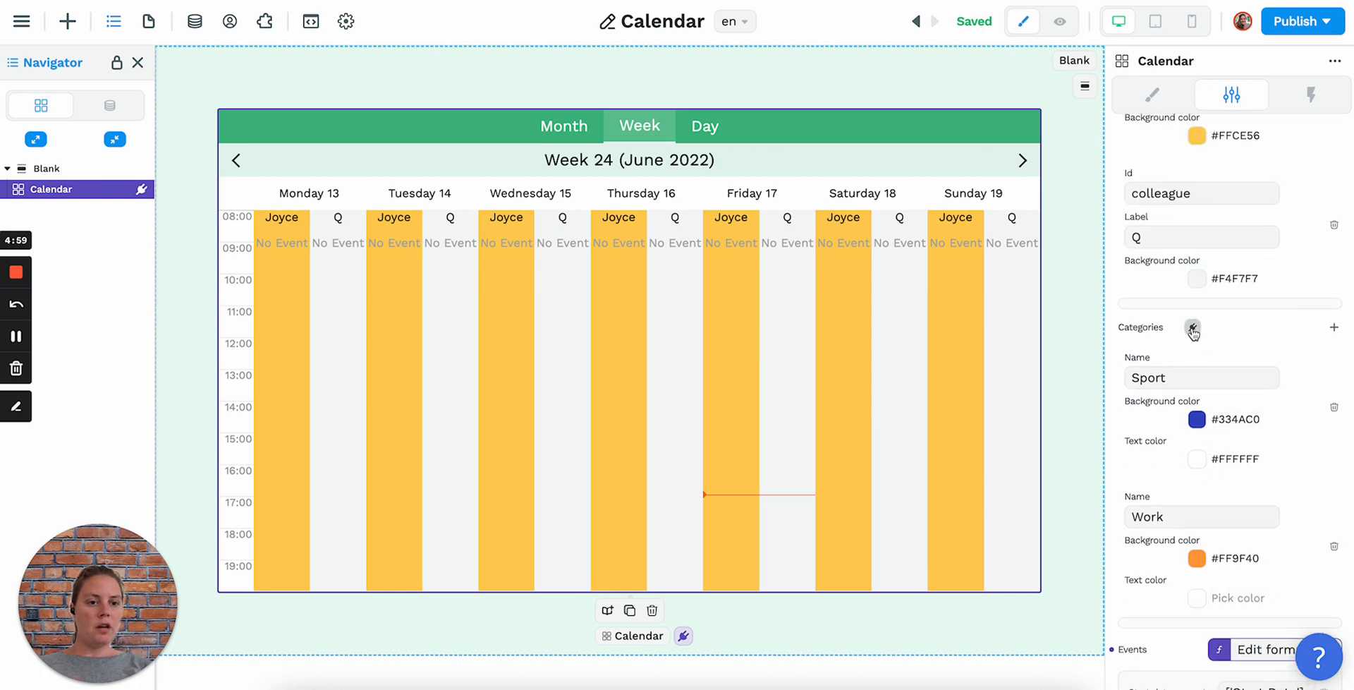
- Bind categories to Categories collection data, mapping Name, Background color and Text color
{"action": "left_click", "coordinate": [1193, 329]}
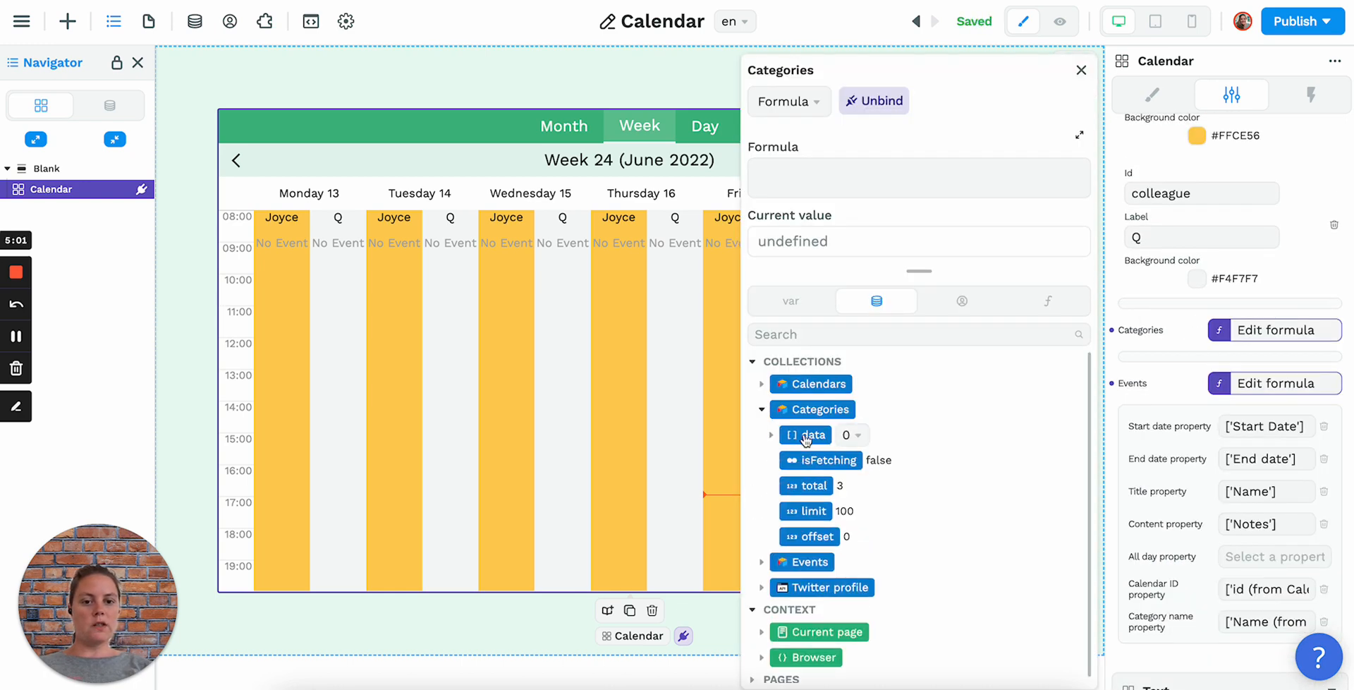
{"action": "left_click", "coordinate": [1080, 70]}
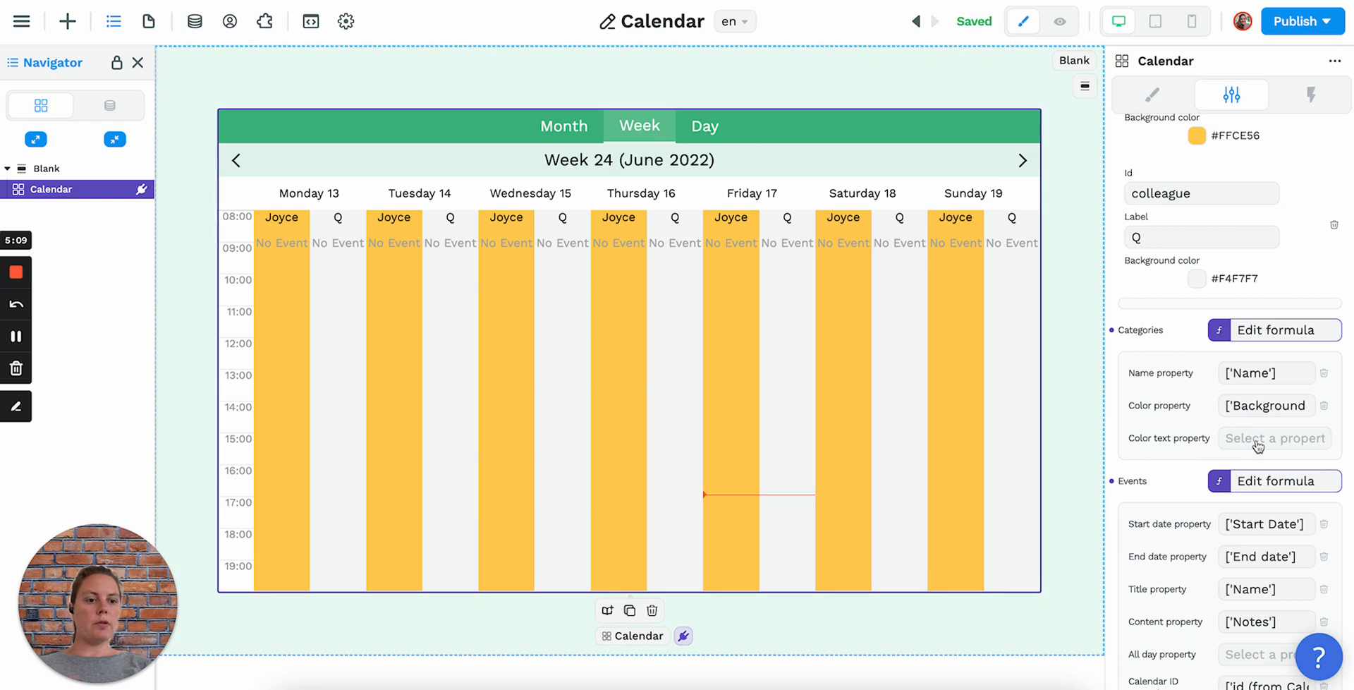
{"action": "left_click", "coordinate": [1274, 437]}
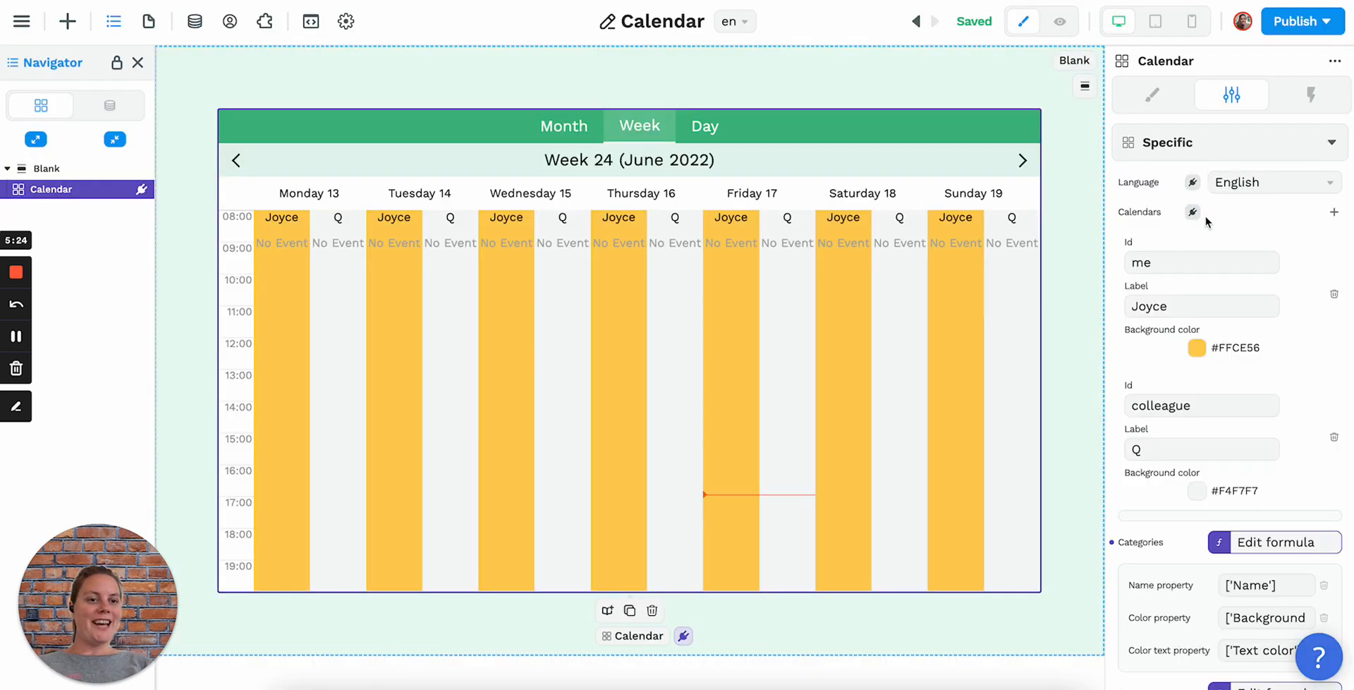
- Bind calendars to Calendars collection data and map the Id property to calendar_id
{"action": "left_click", "coordinate": [1193, 212]}
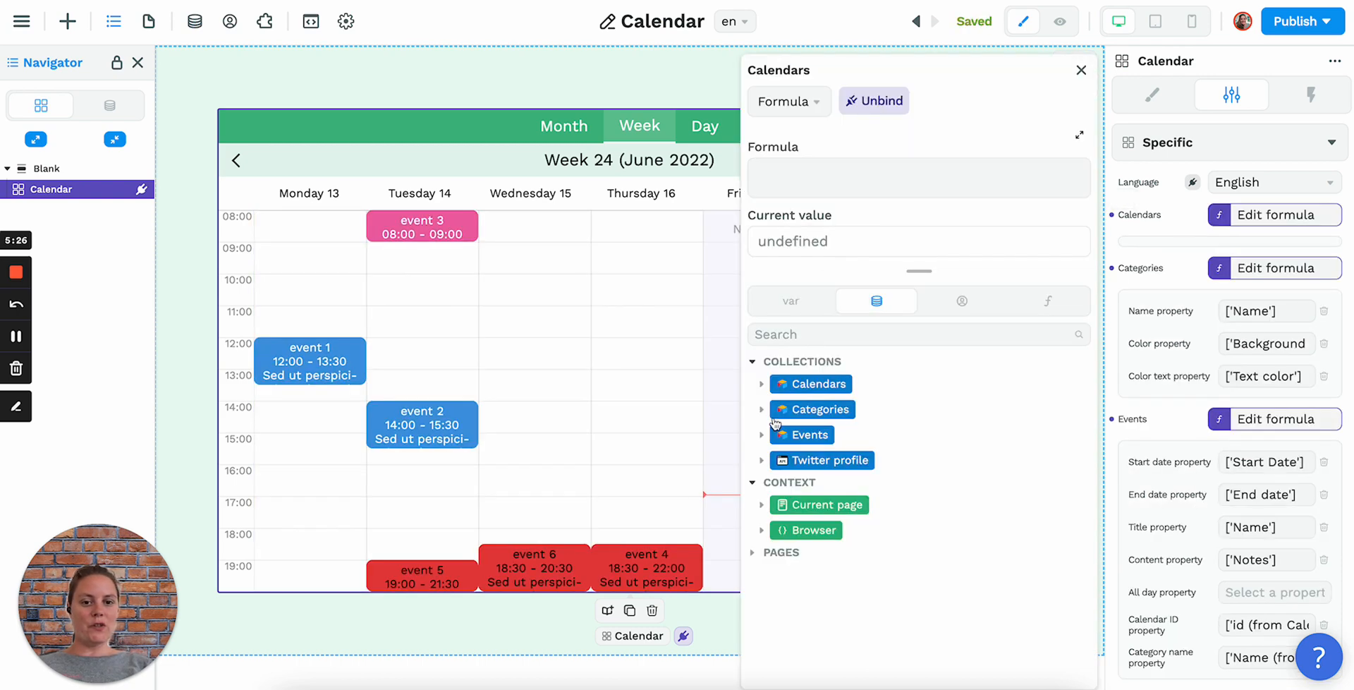
{"action": "left_click", "coordinate": [816, 384]}
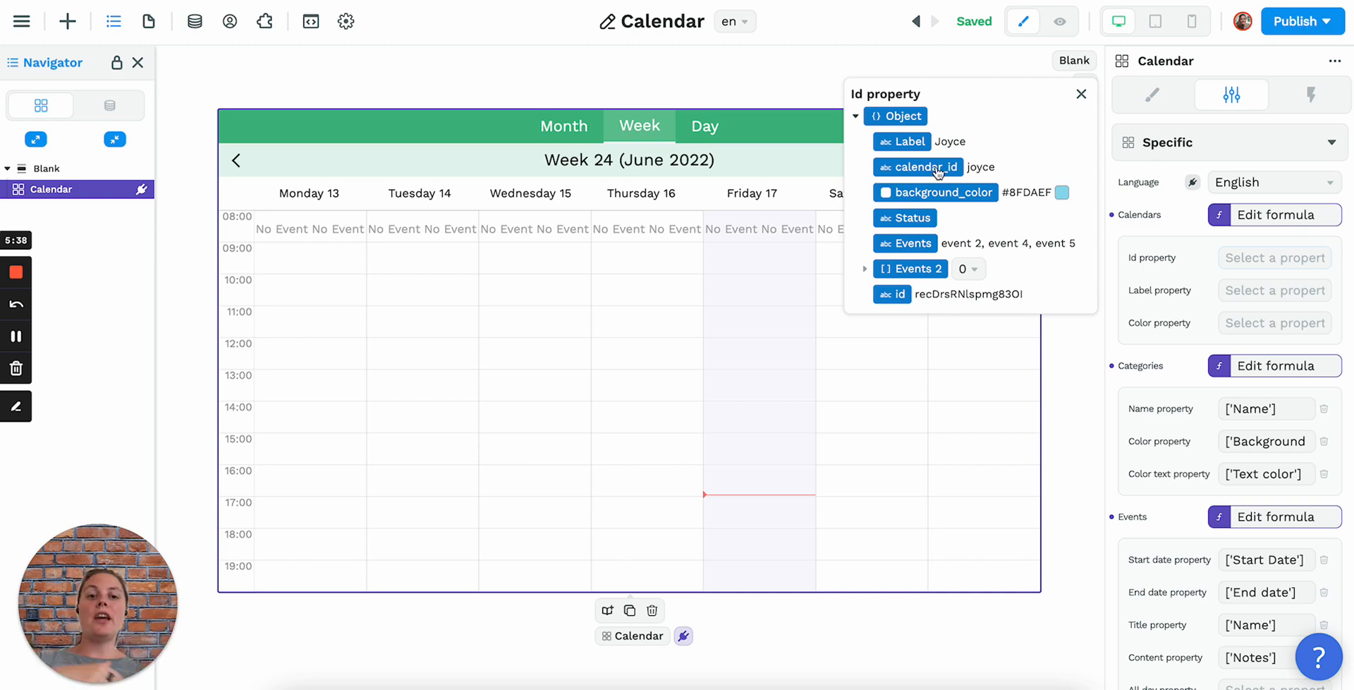
{"action": "left_click", "coordinate": [928, 167]}
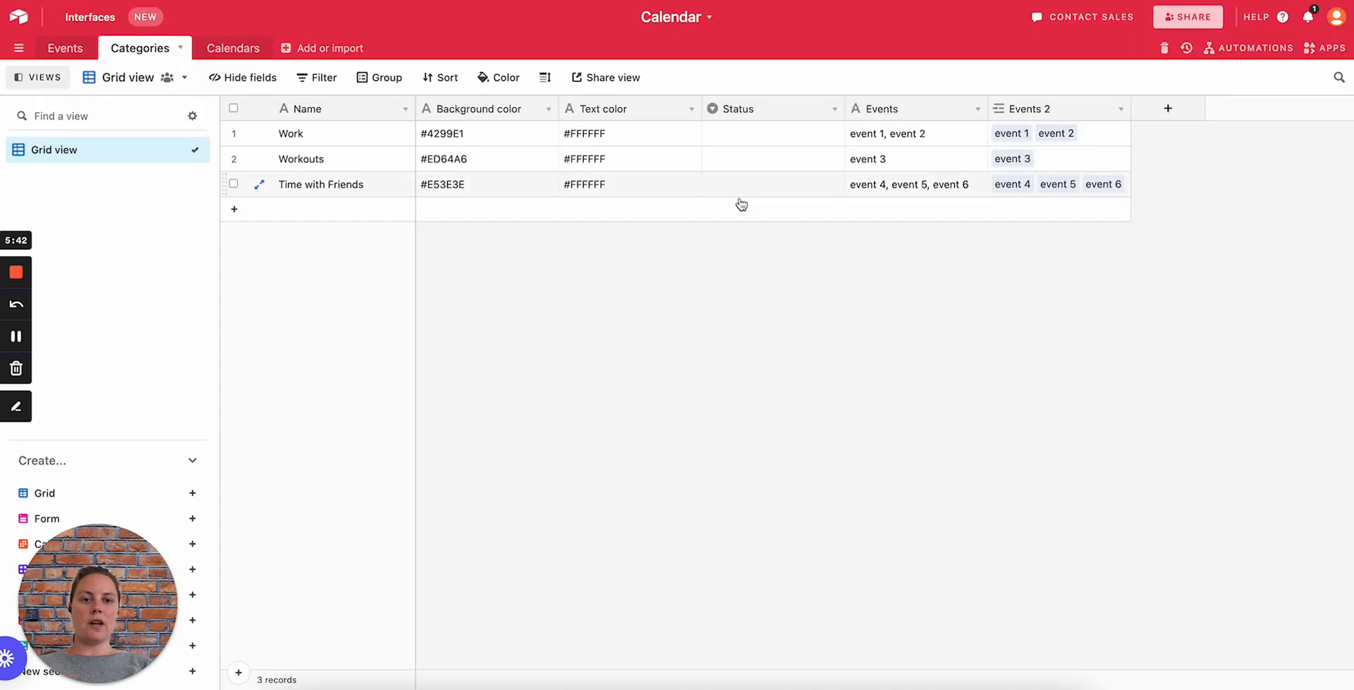
- View the Airtable Calendars table's label, calendar_id and background_color columns
{"action": "left_click", "coordinate": [231, 48]}
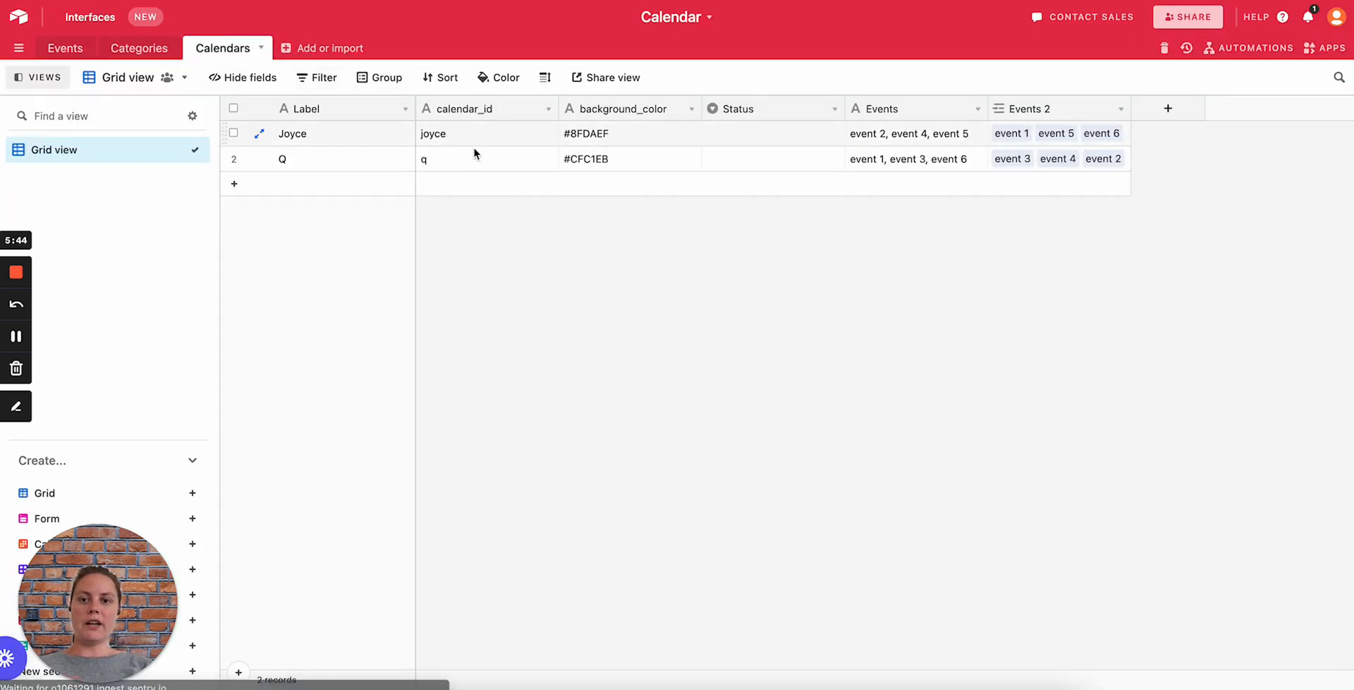
{"action": "left_click", "coordinate": [65, 48]}
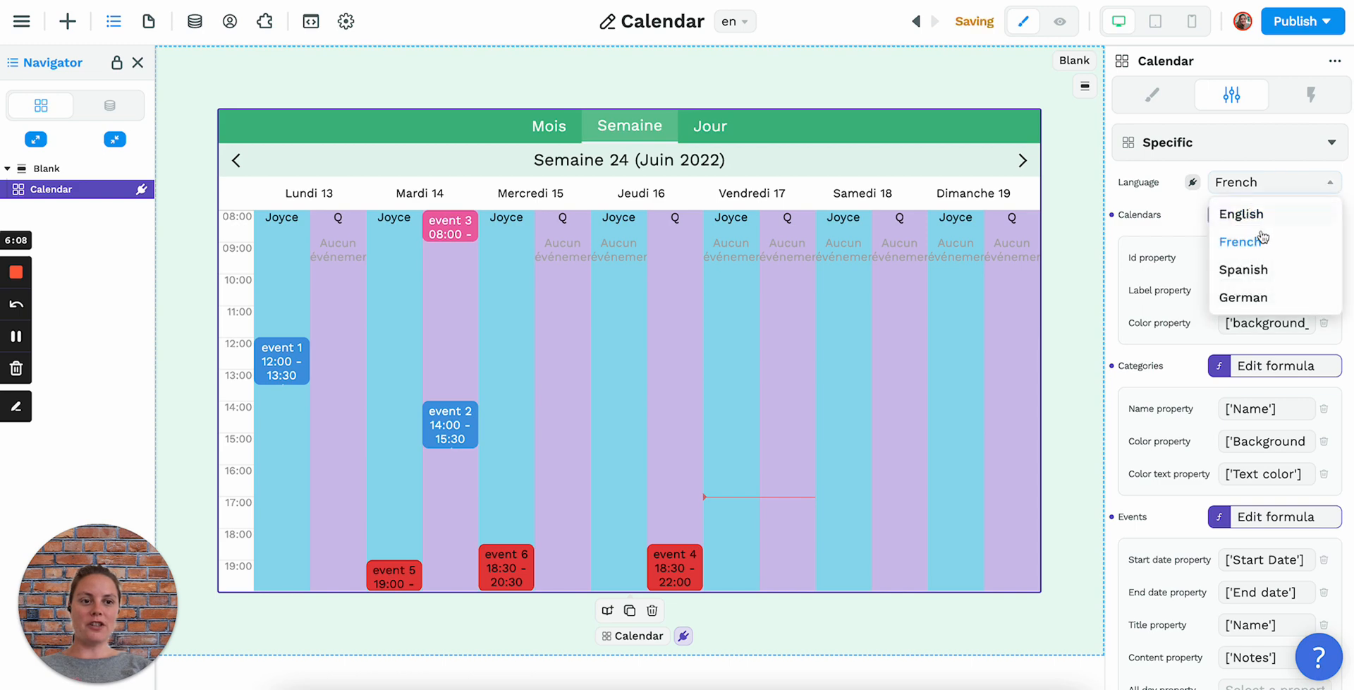
- Colour the Joyce and Q columns from background_color and set the calendar language to Spanish
{"action": "left_click", "coordinate": [1244, 269]}
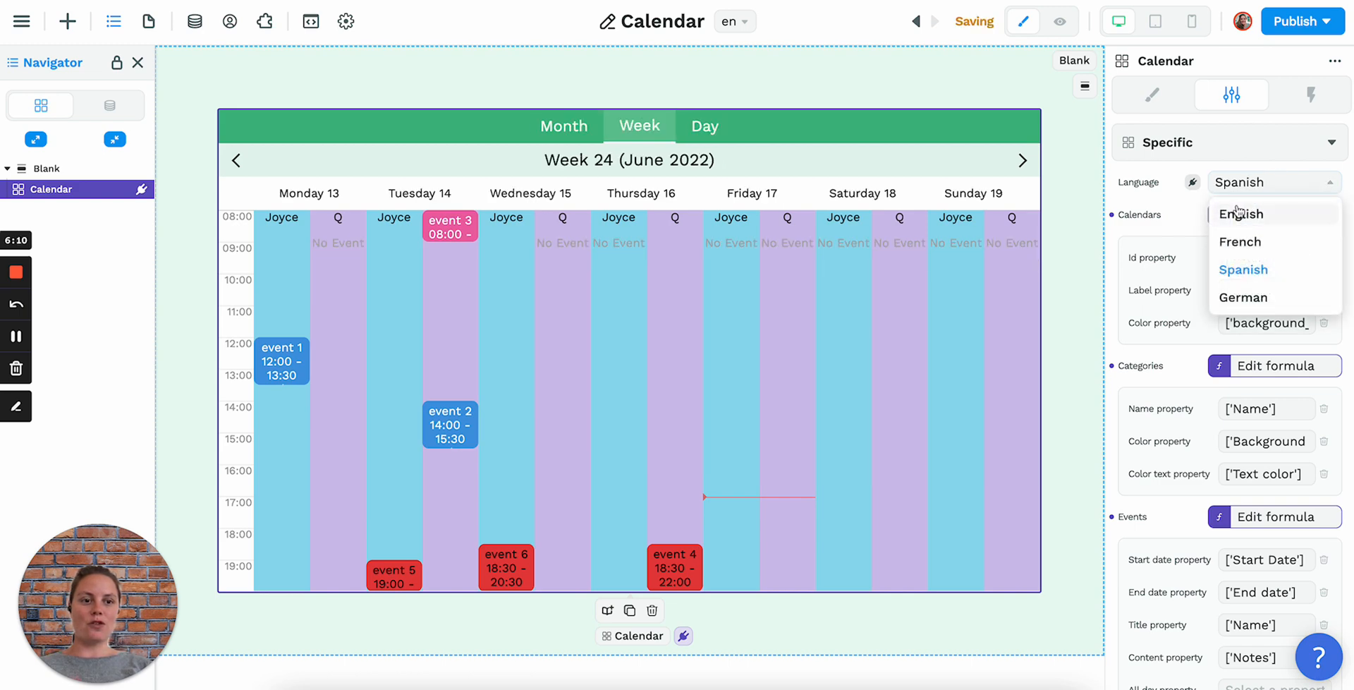